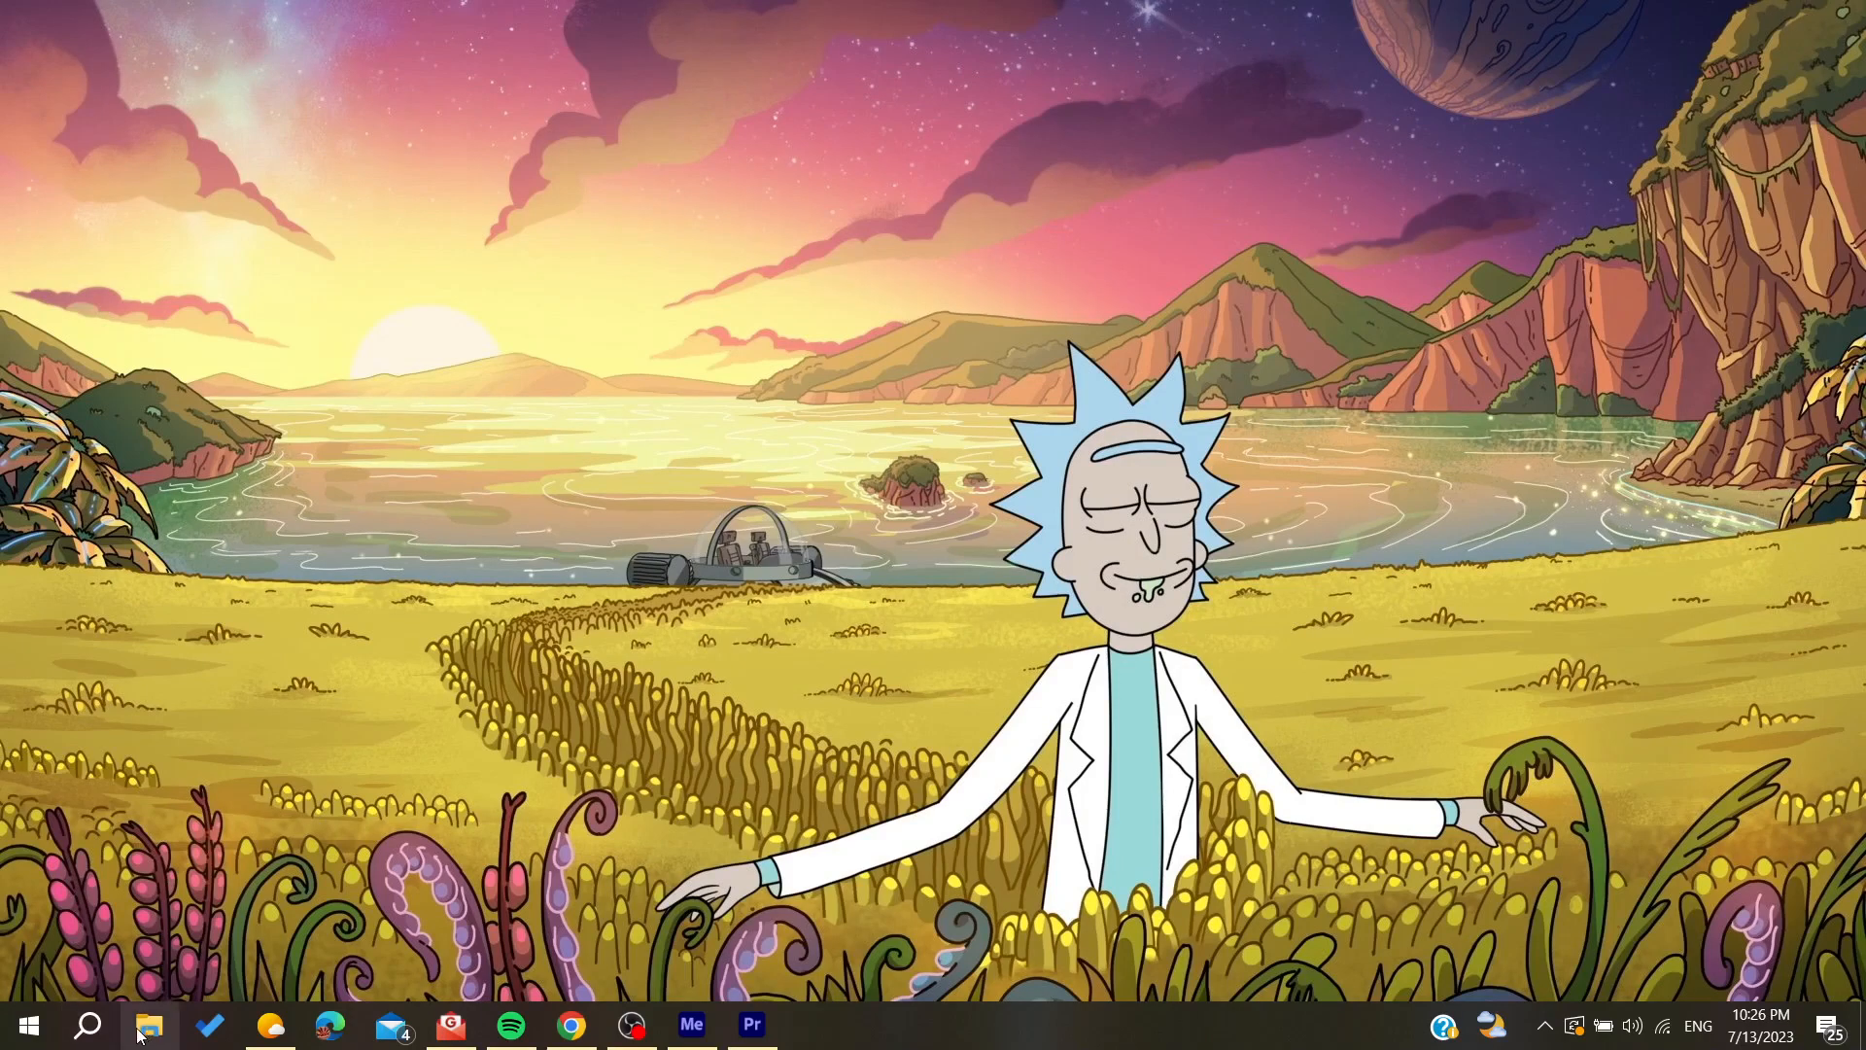
pyautogui.moveTo(551, 585)
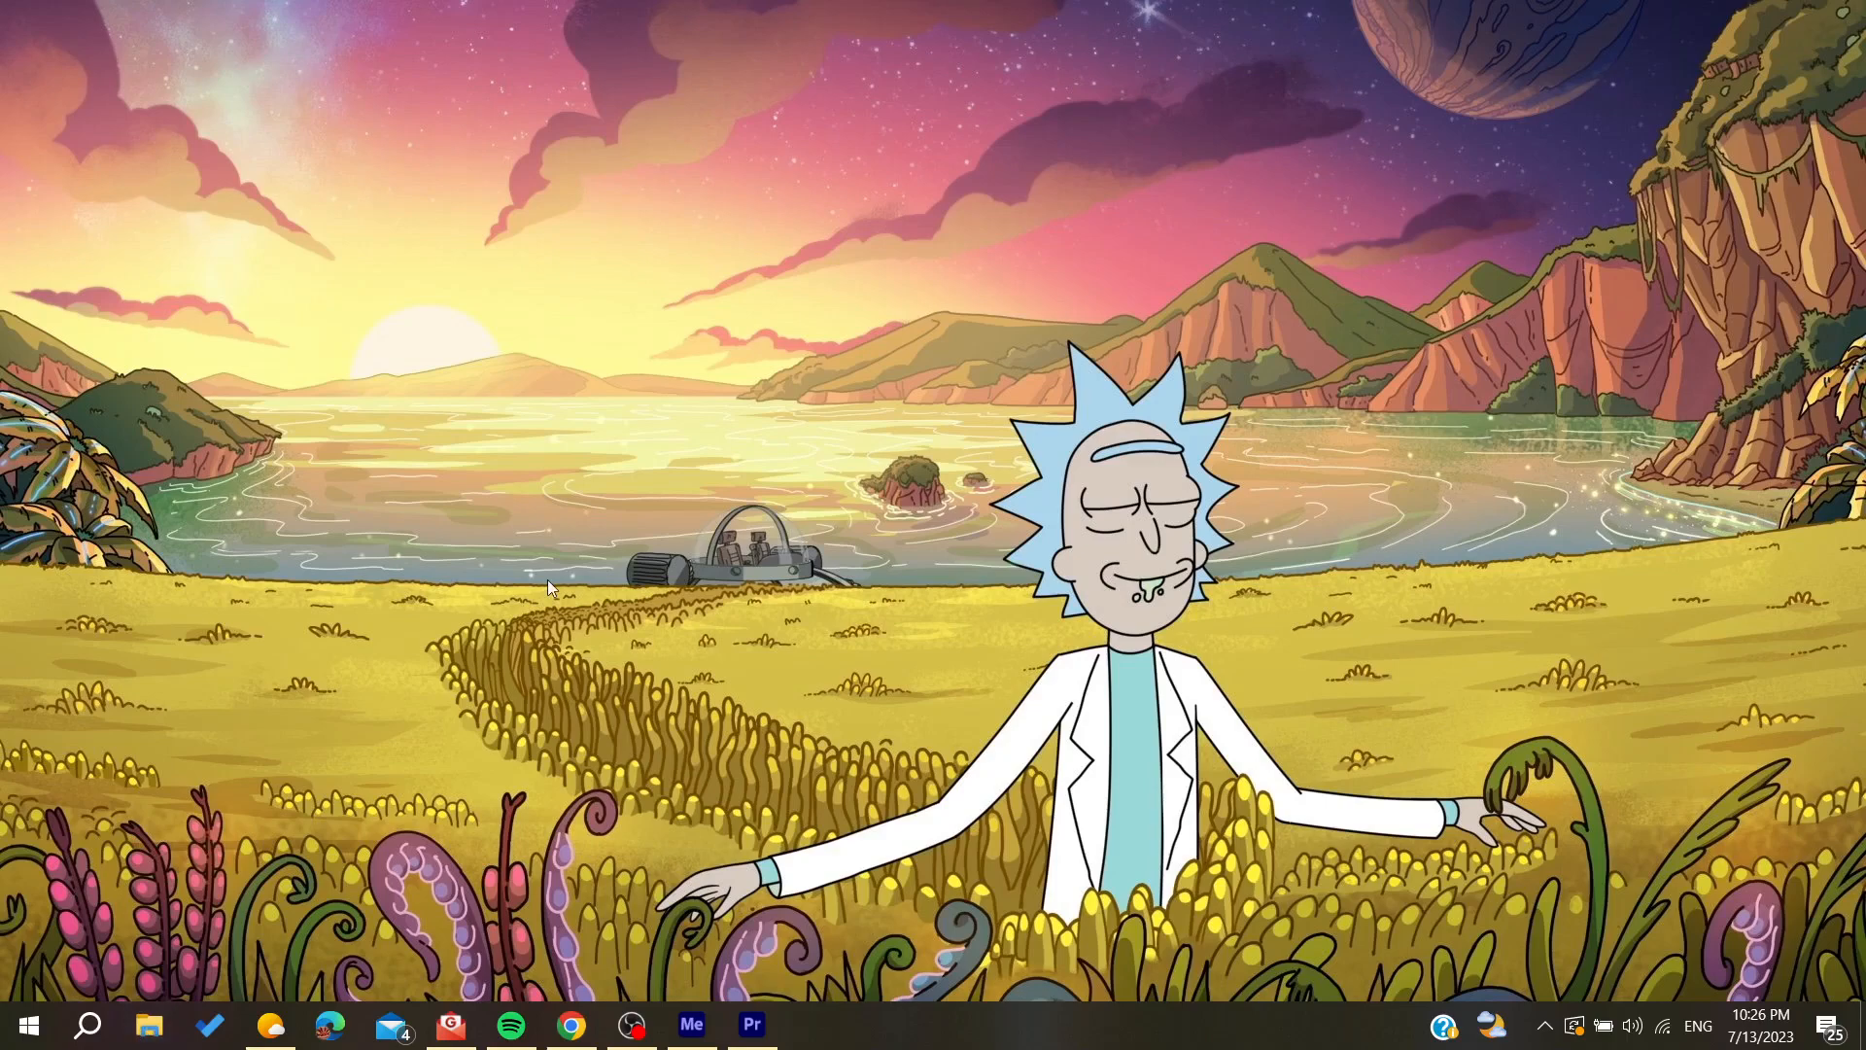
# Step: Launch RiotClientServices.exe from D: > Games > Riot Games > Riot Client in File Explorer
pyautogui.write('riot')
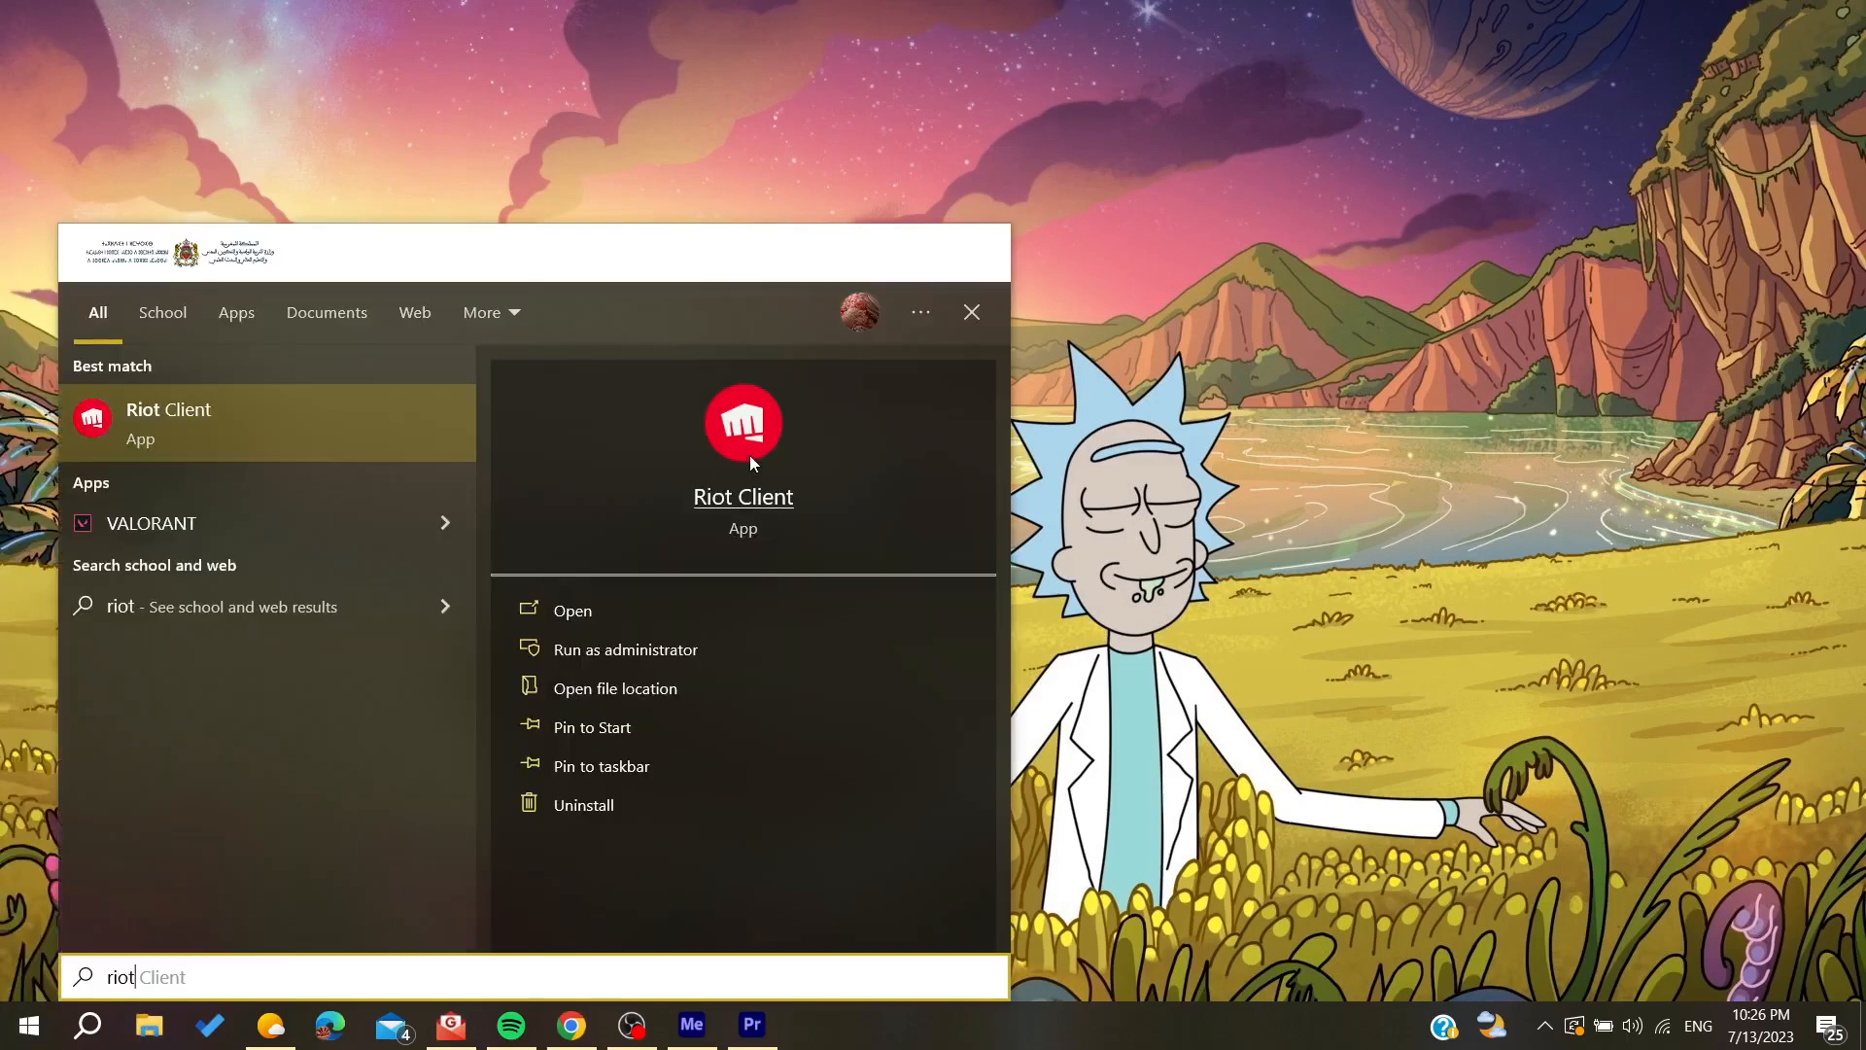
pyautogui.moveTo(735, 452)
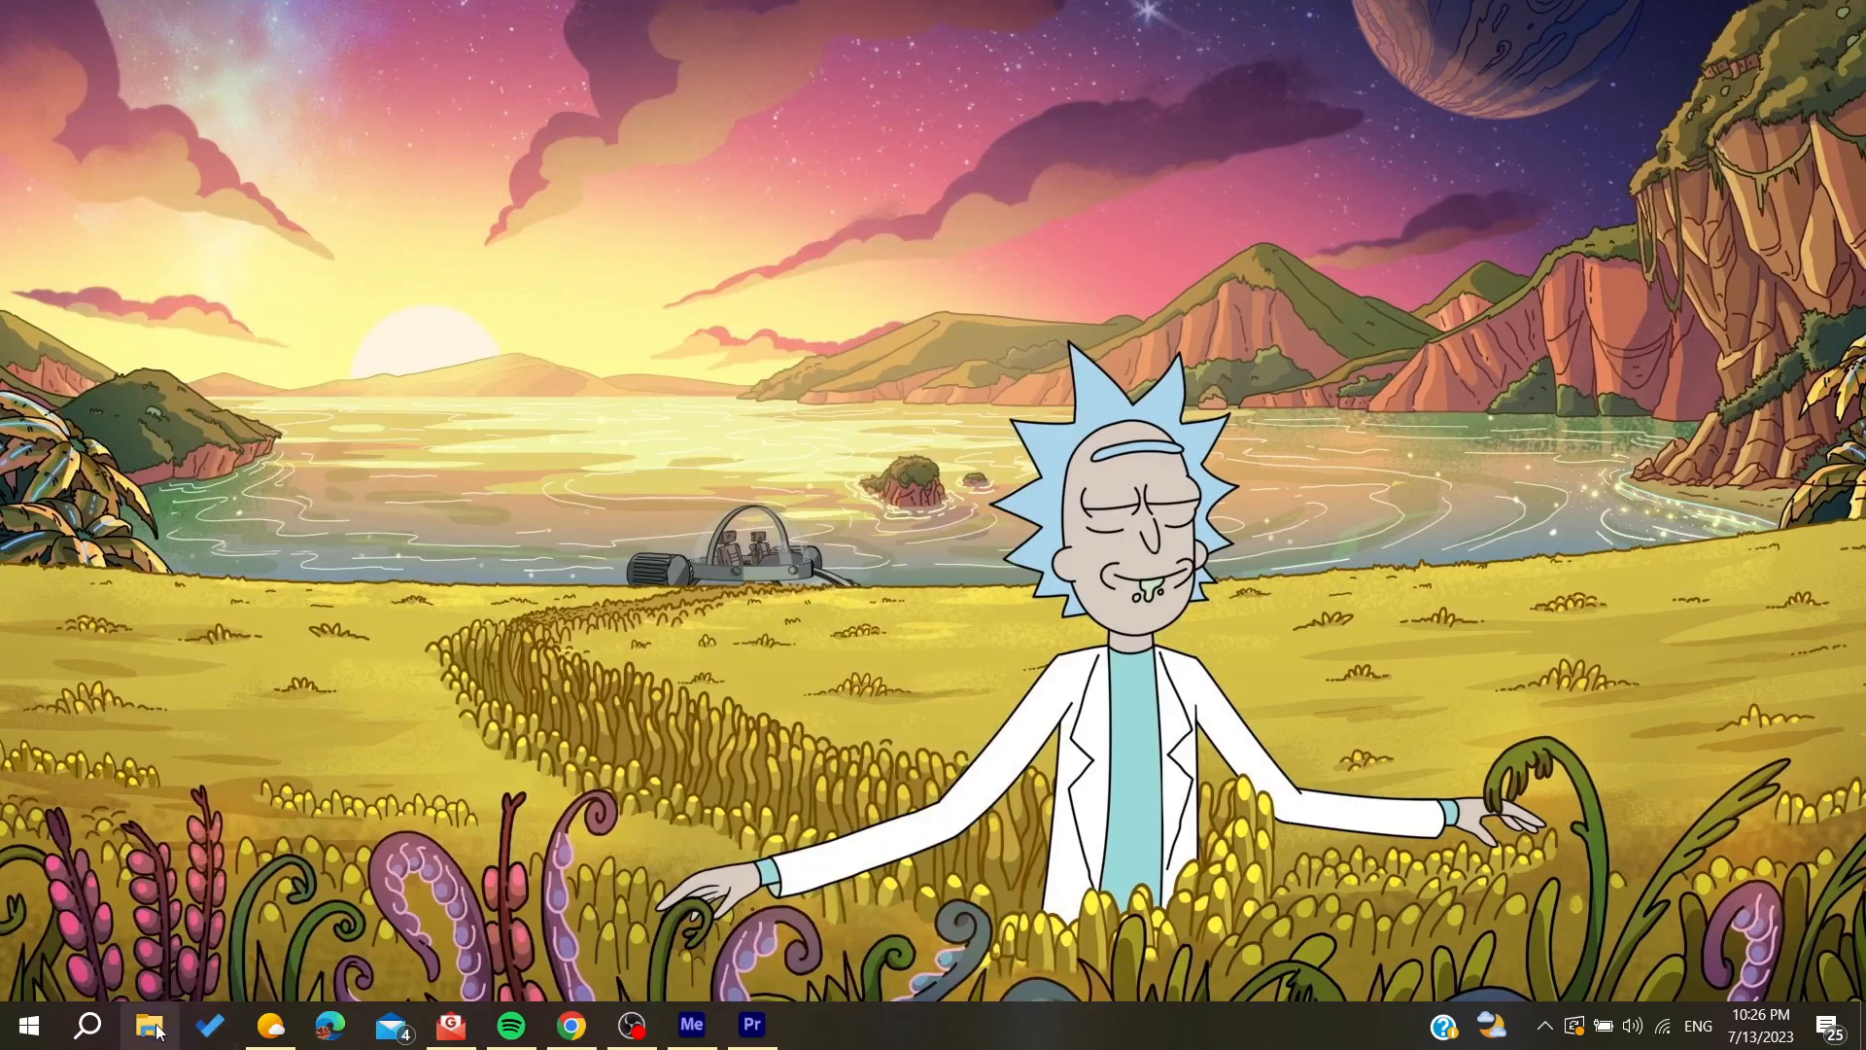
pyautogui.click(149, 1023)
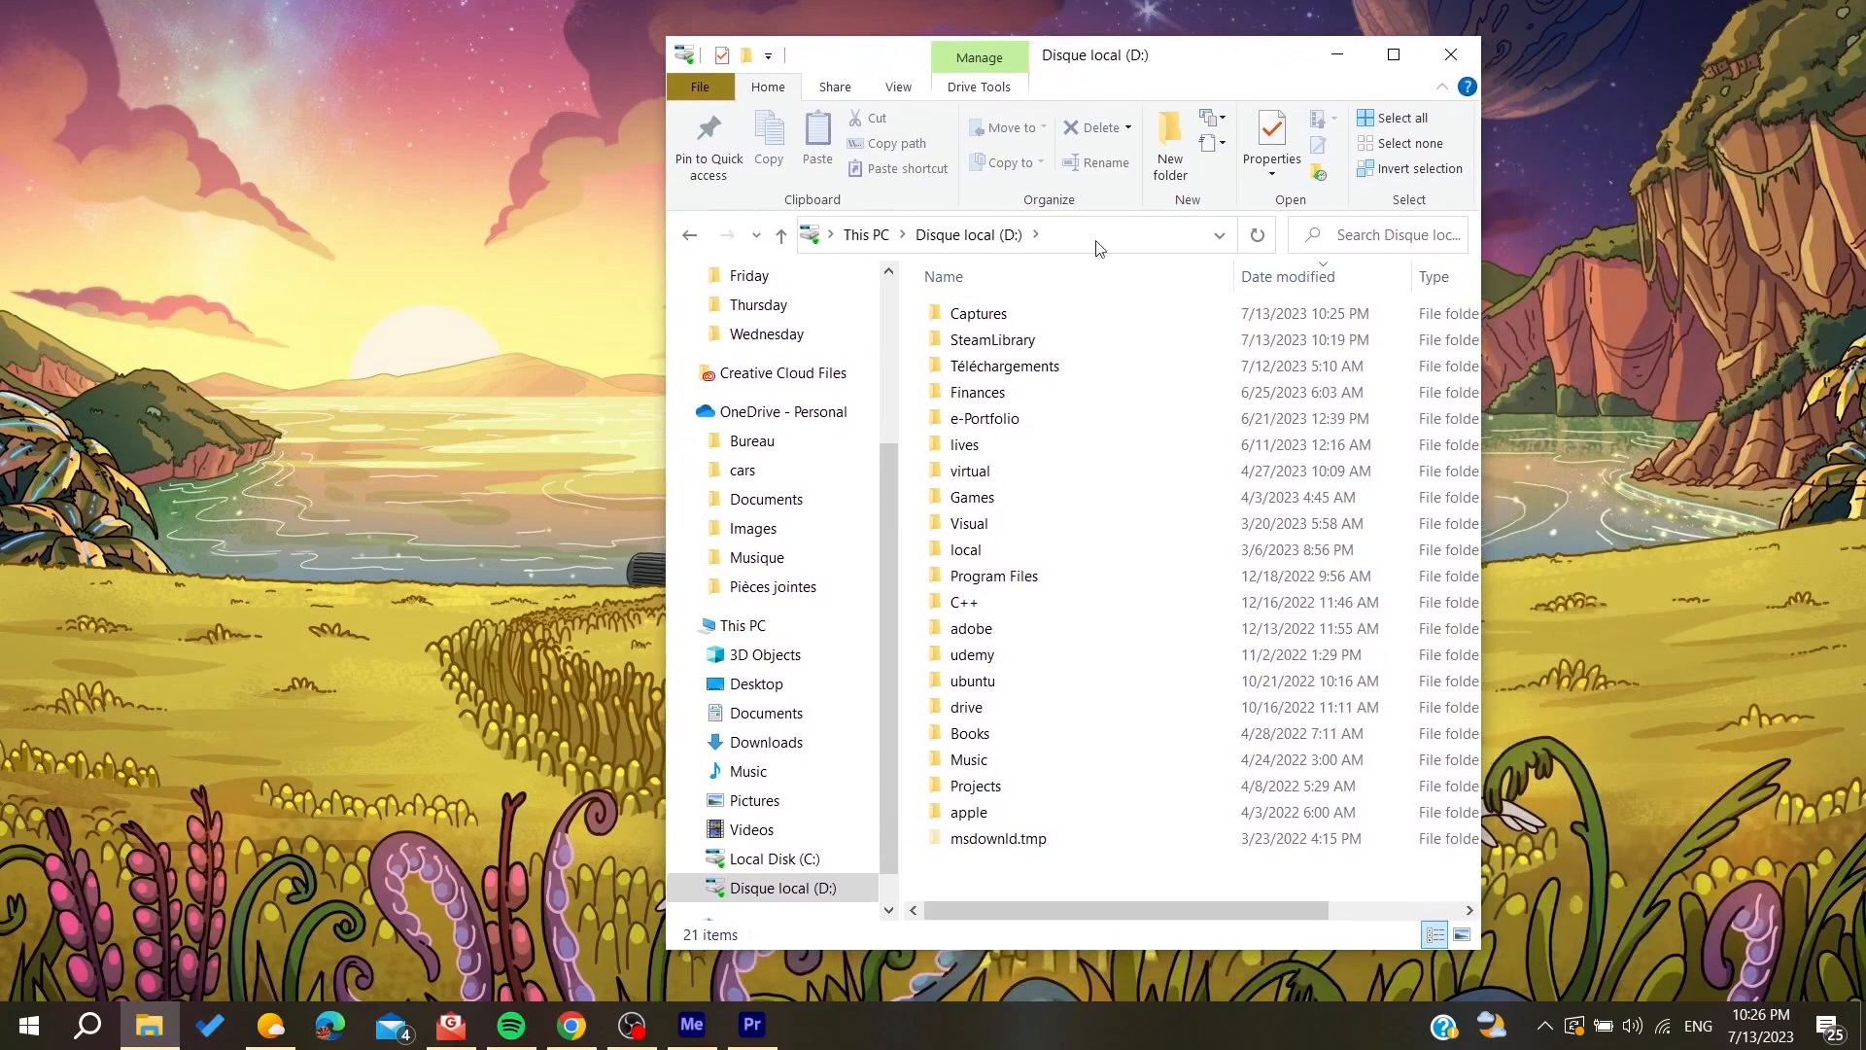
pyautogui.click(975, 392)
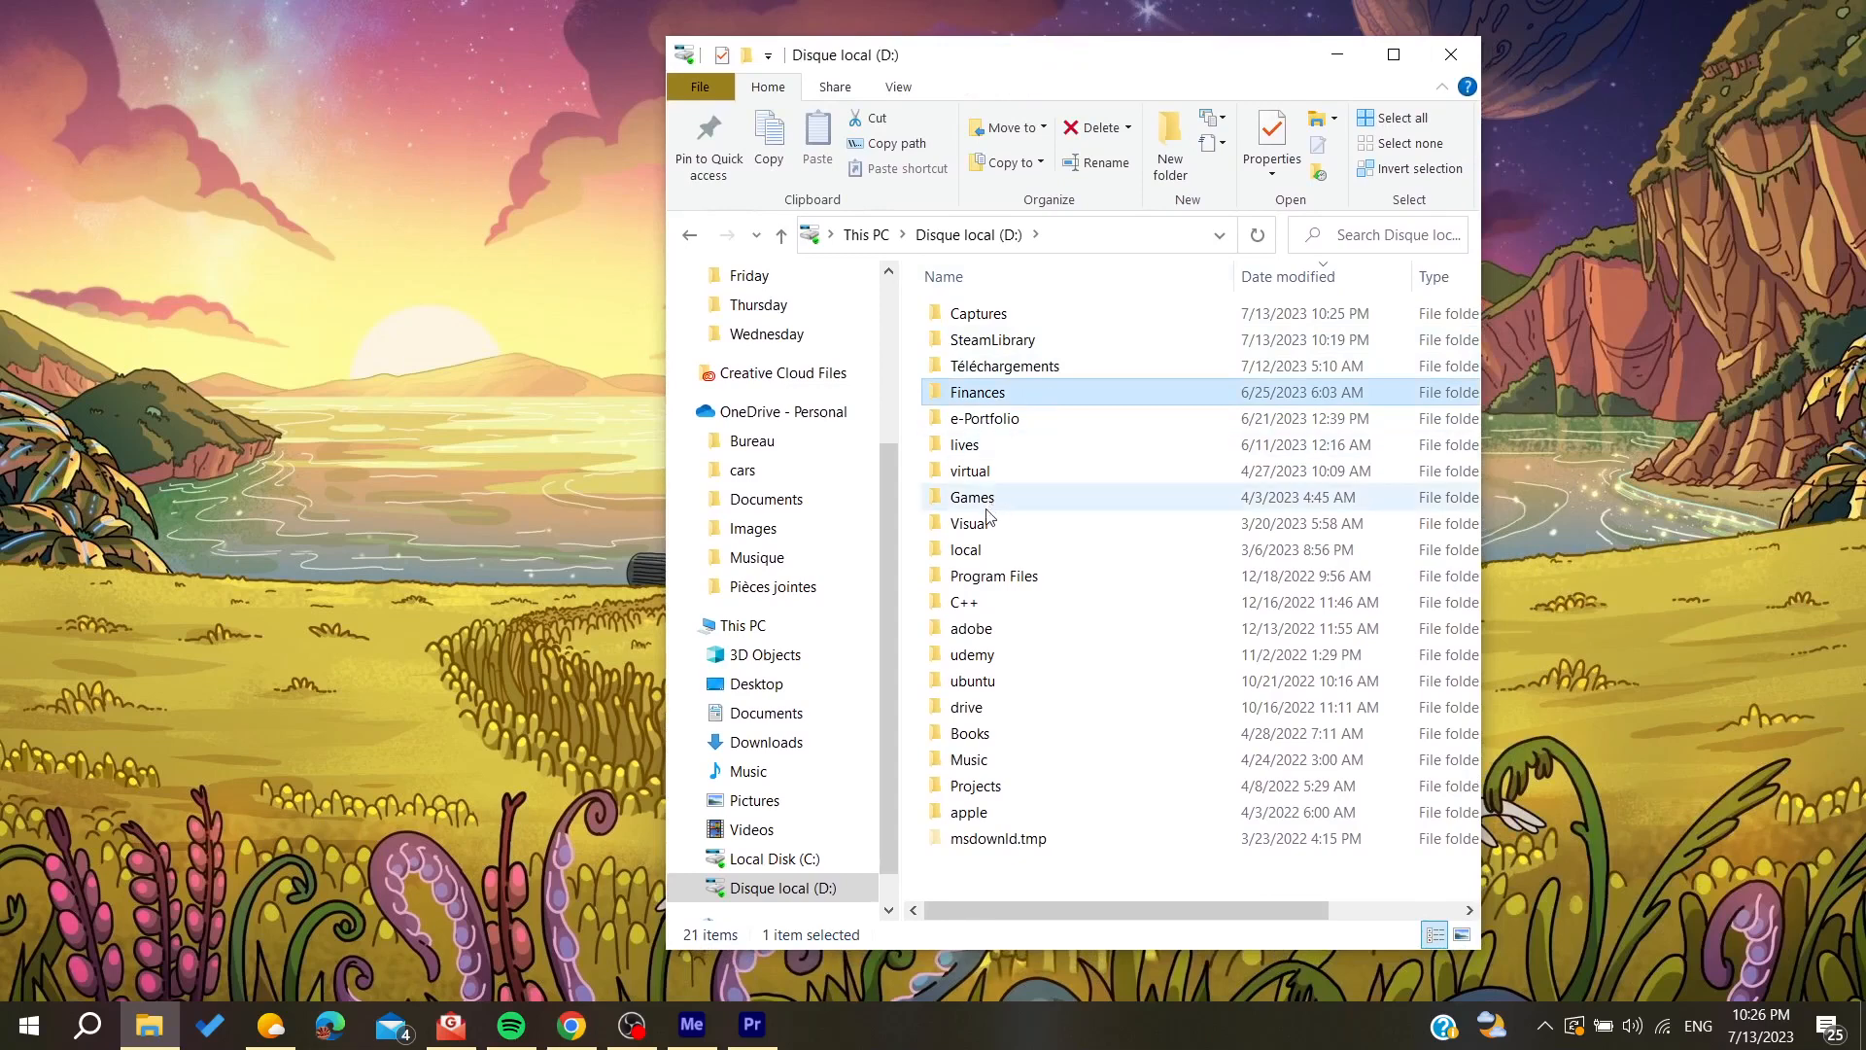
pyautogui.moveTo(1026, 455)
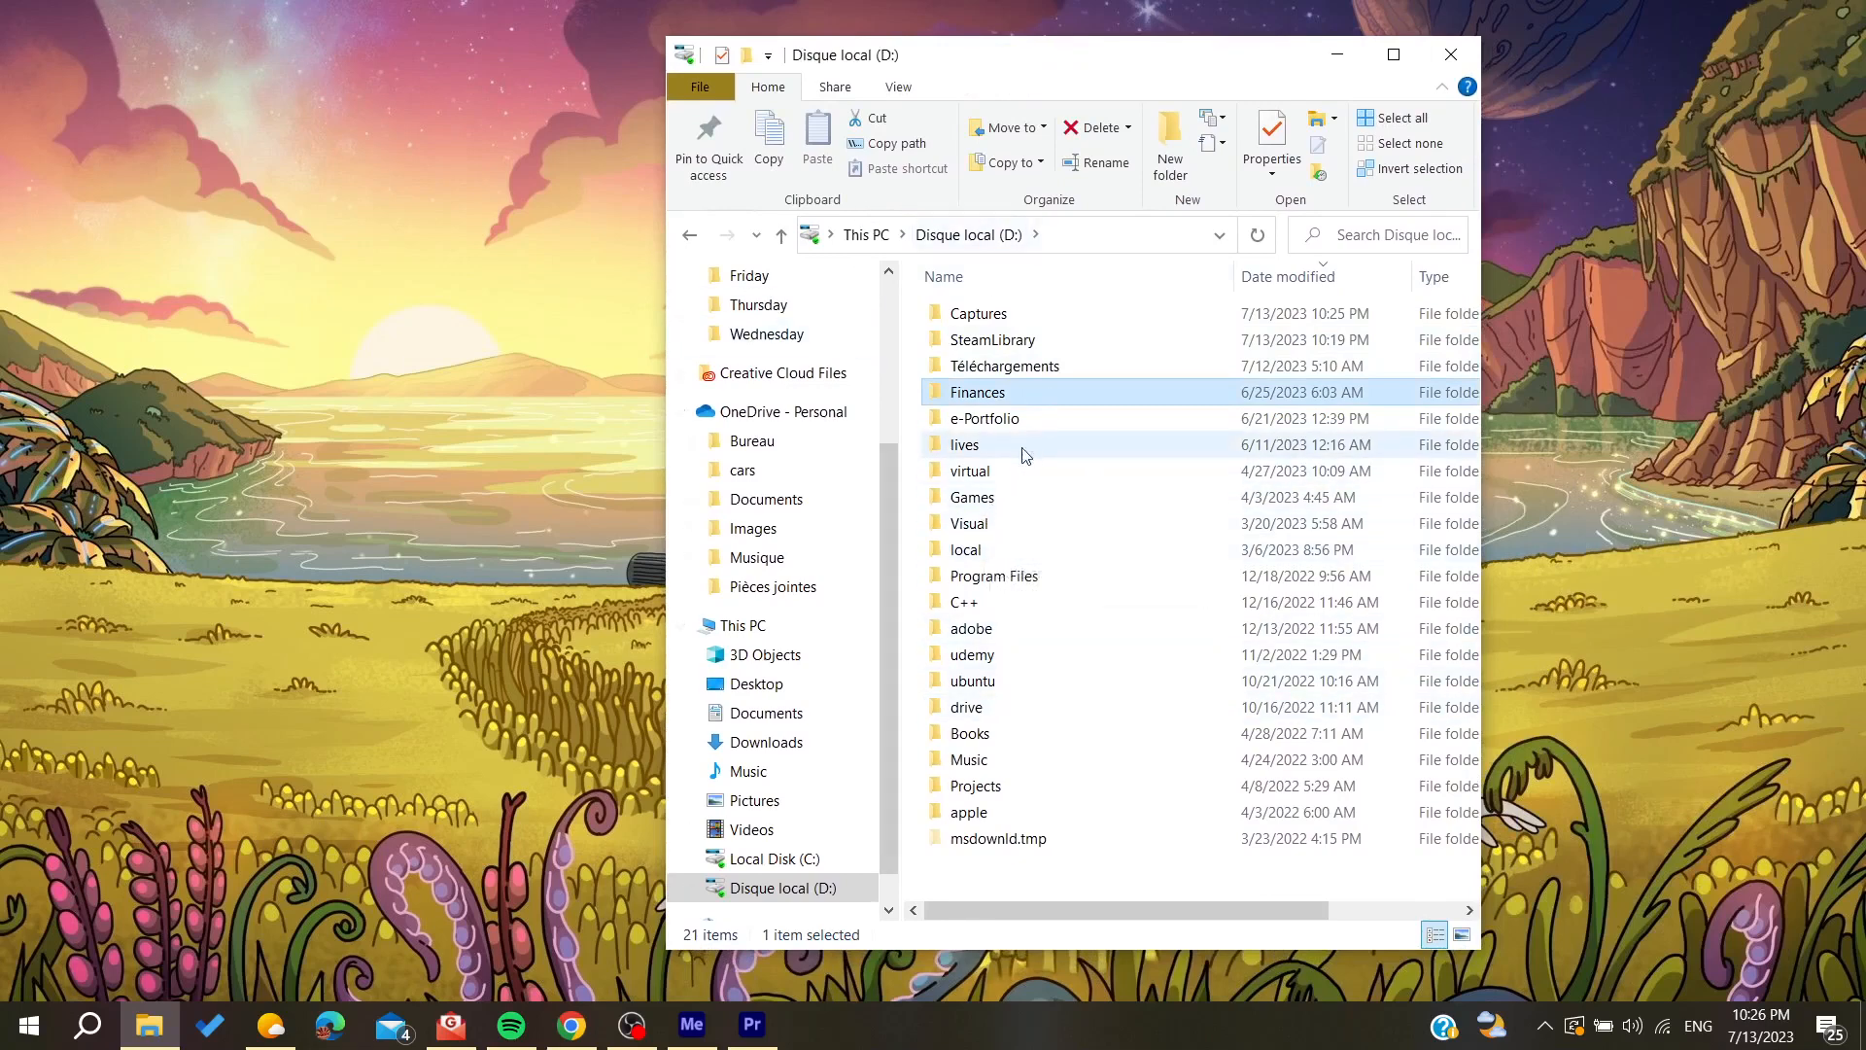
pyautogui.doubleClick(971, 496)
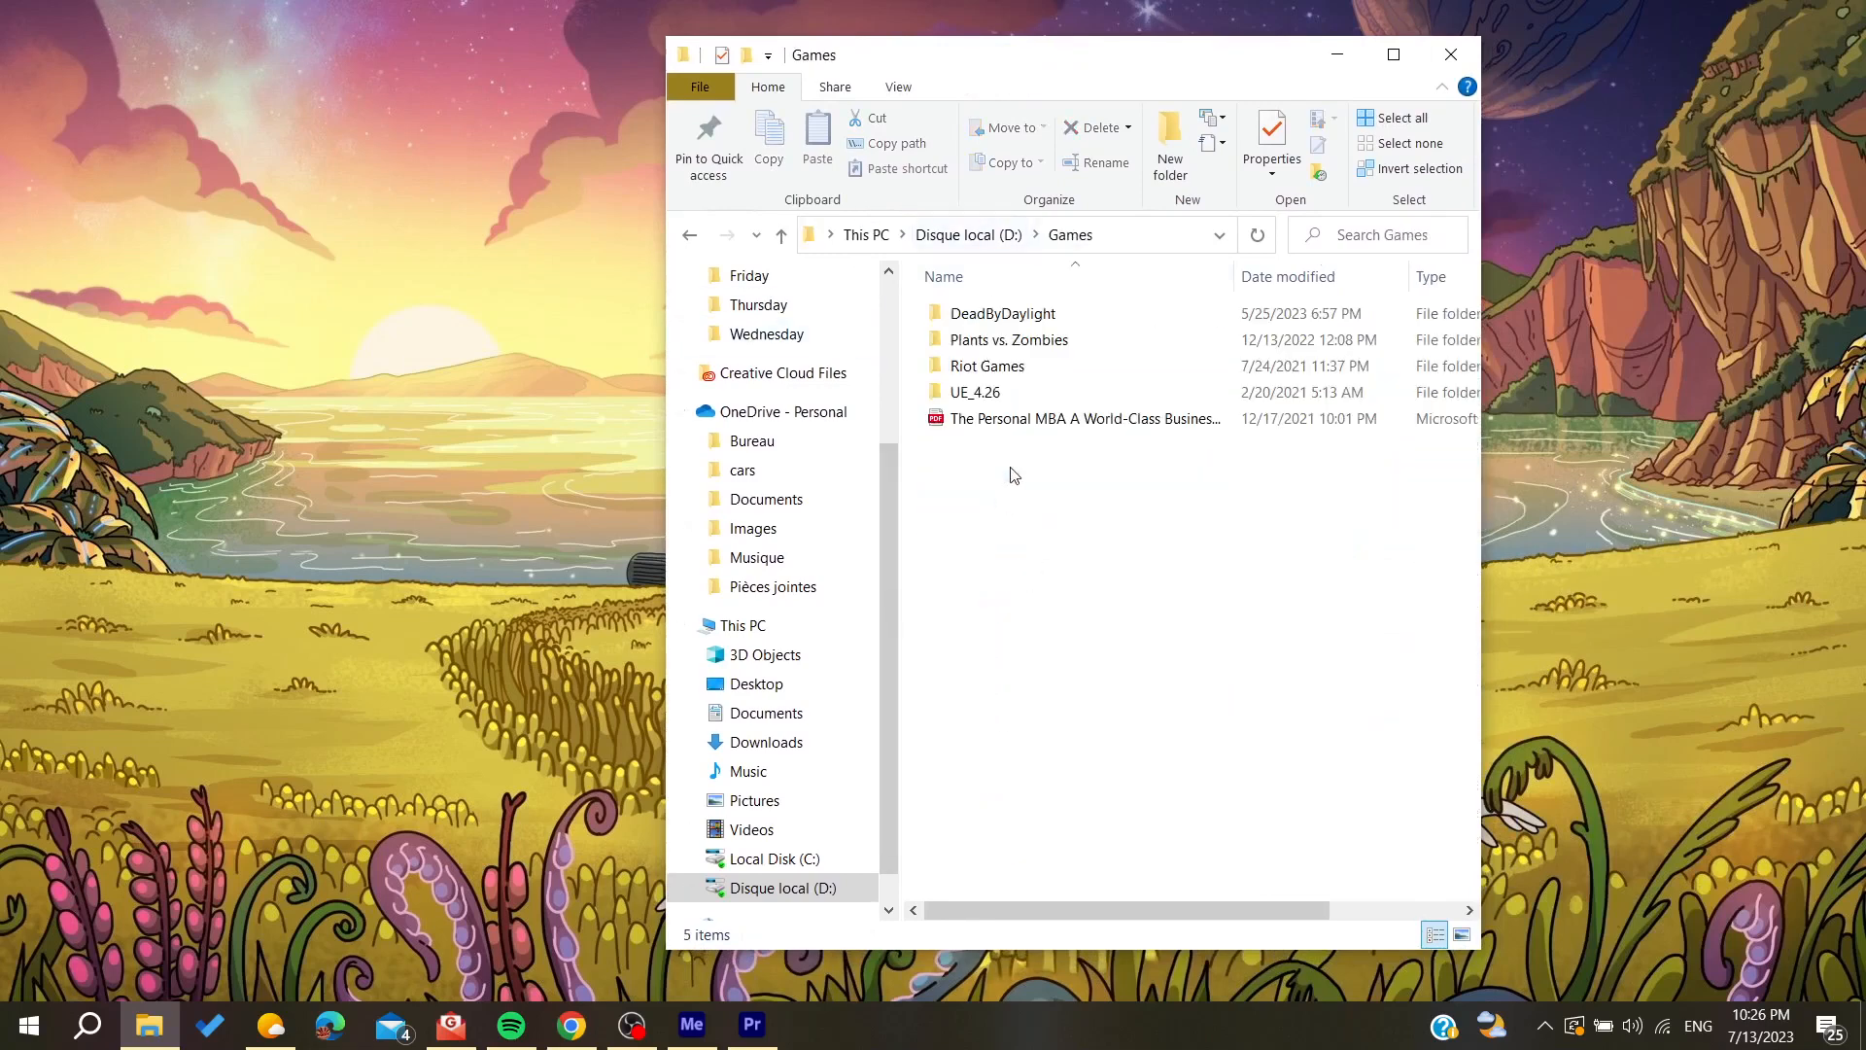
pyautogui.click(986, 366)
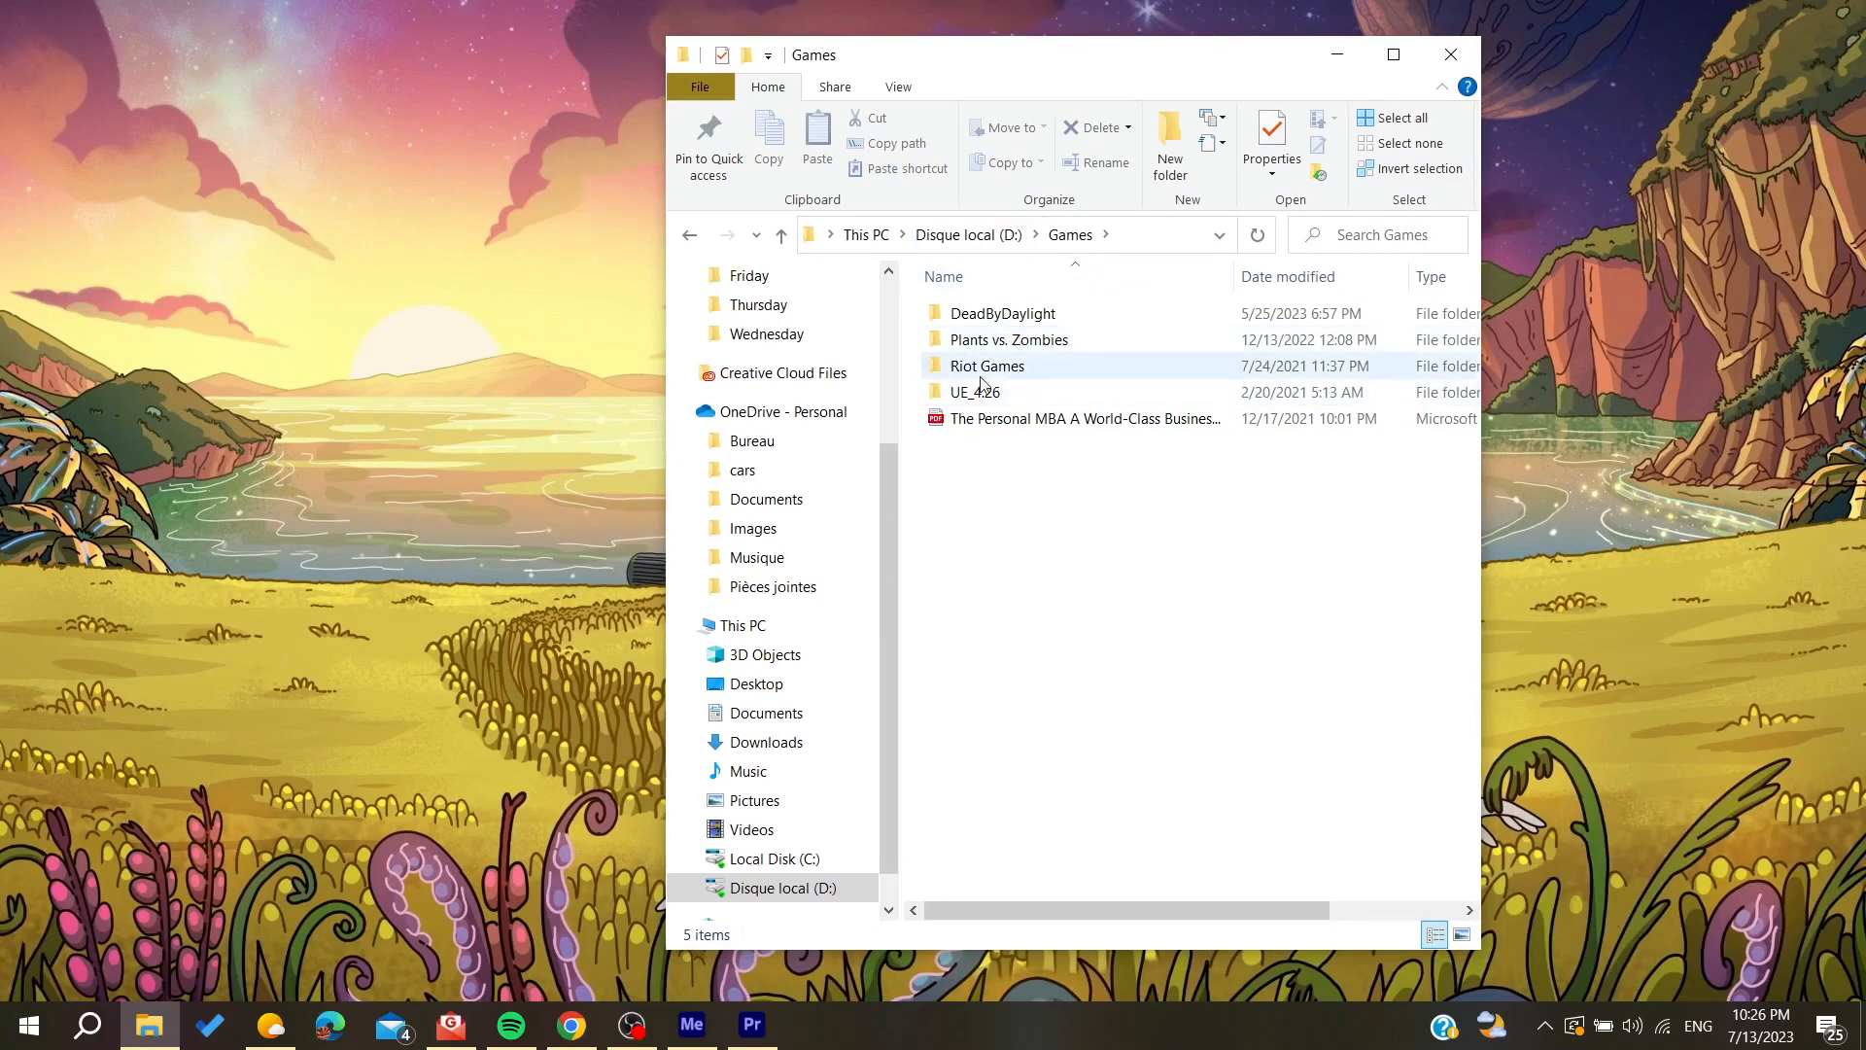
pyautogui.doubleClick(986, 365)
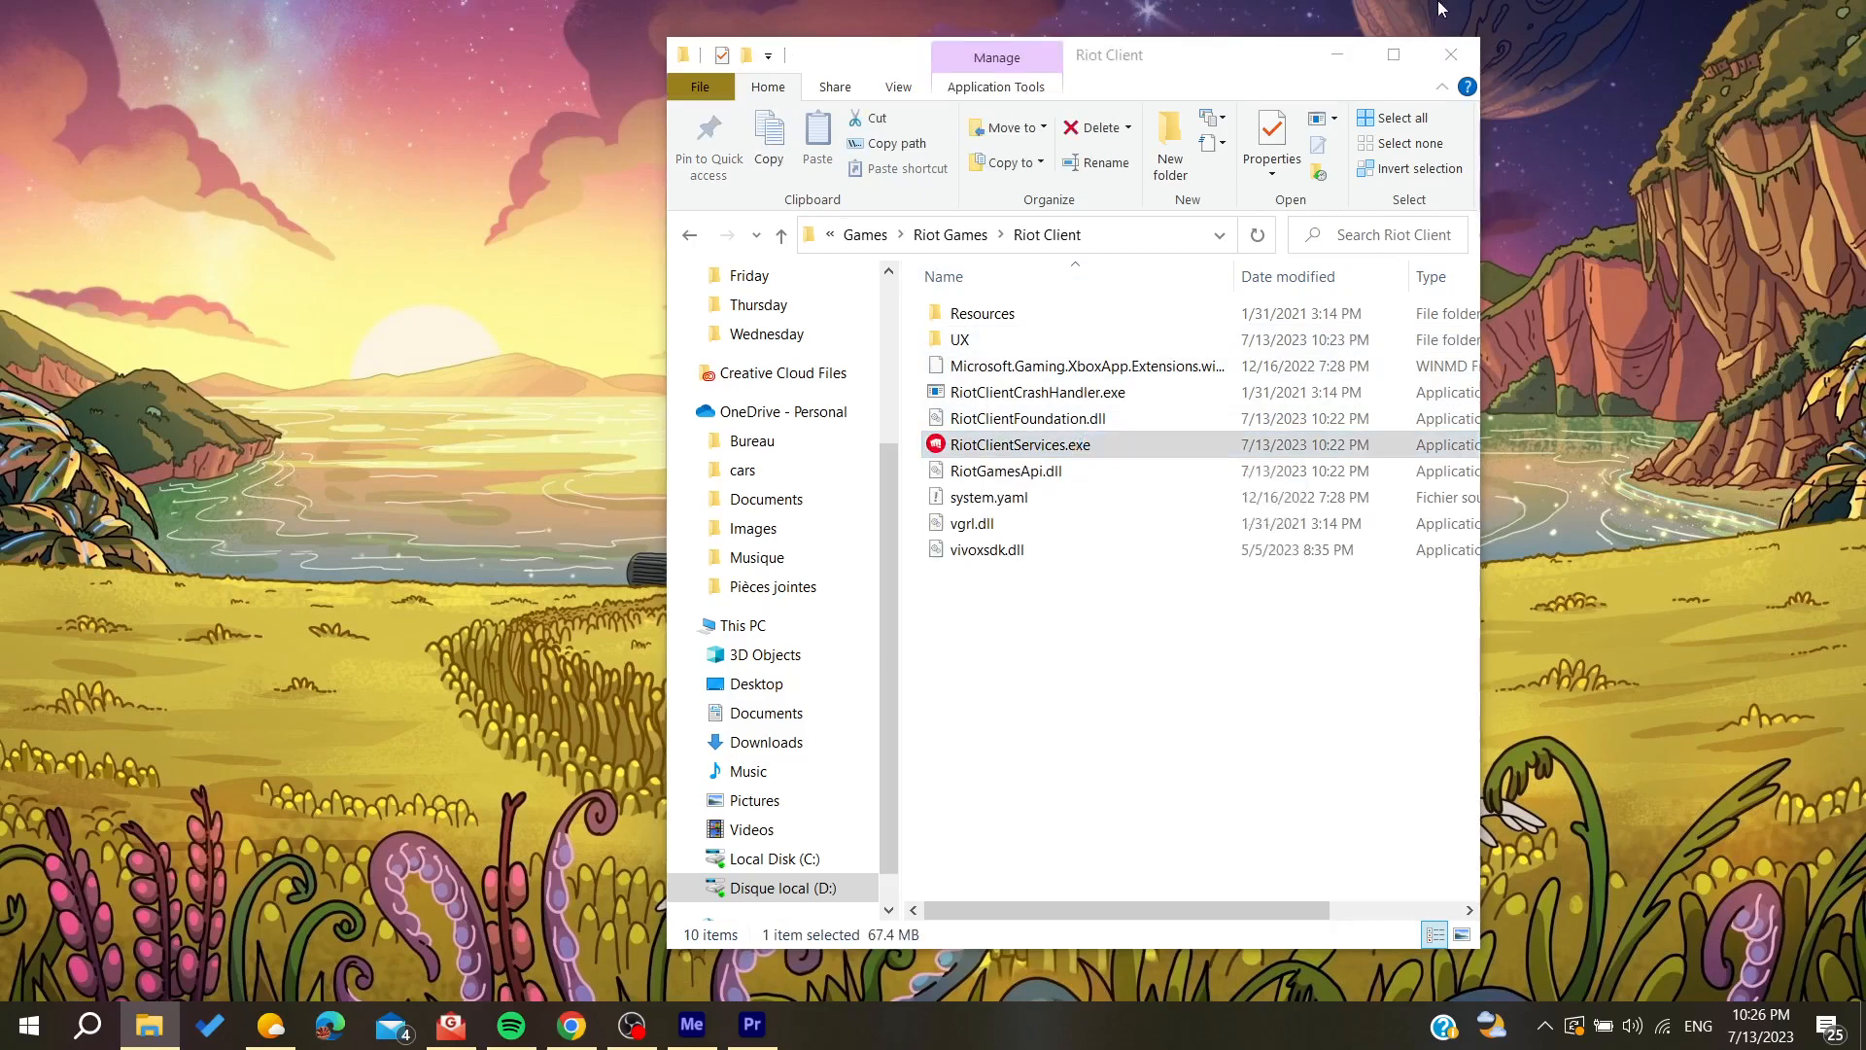
pyautogui.doubleClick(1017, 444)
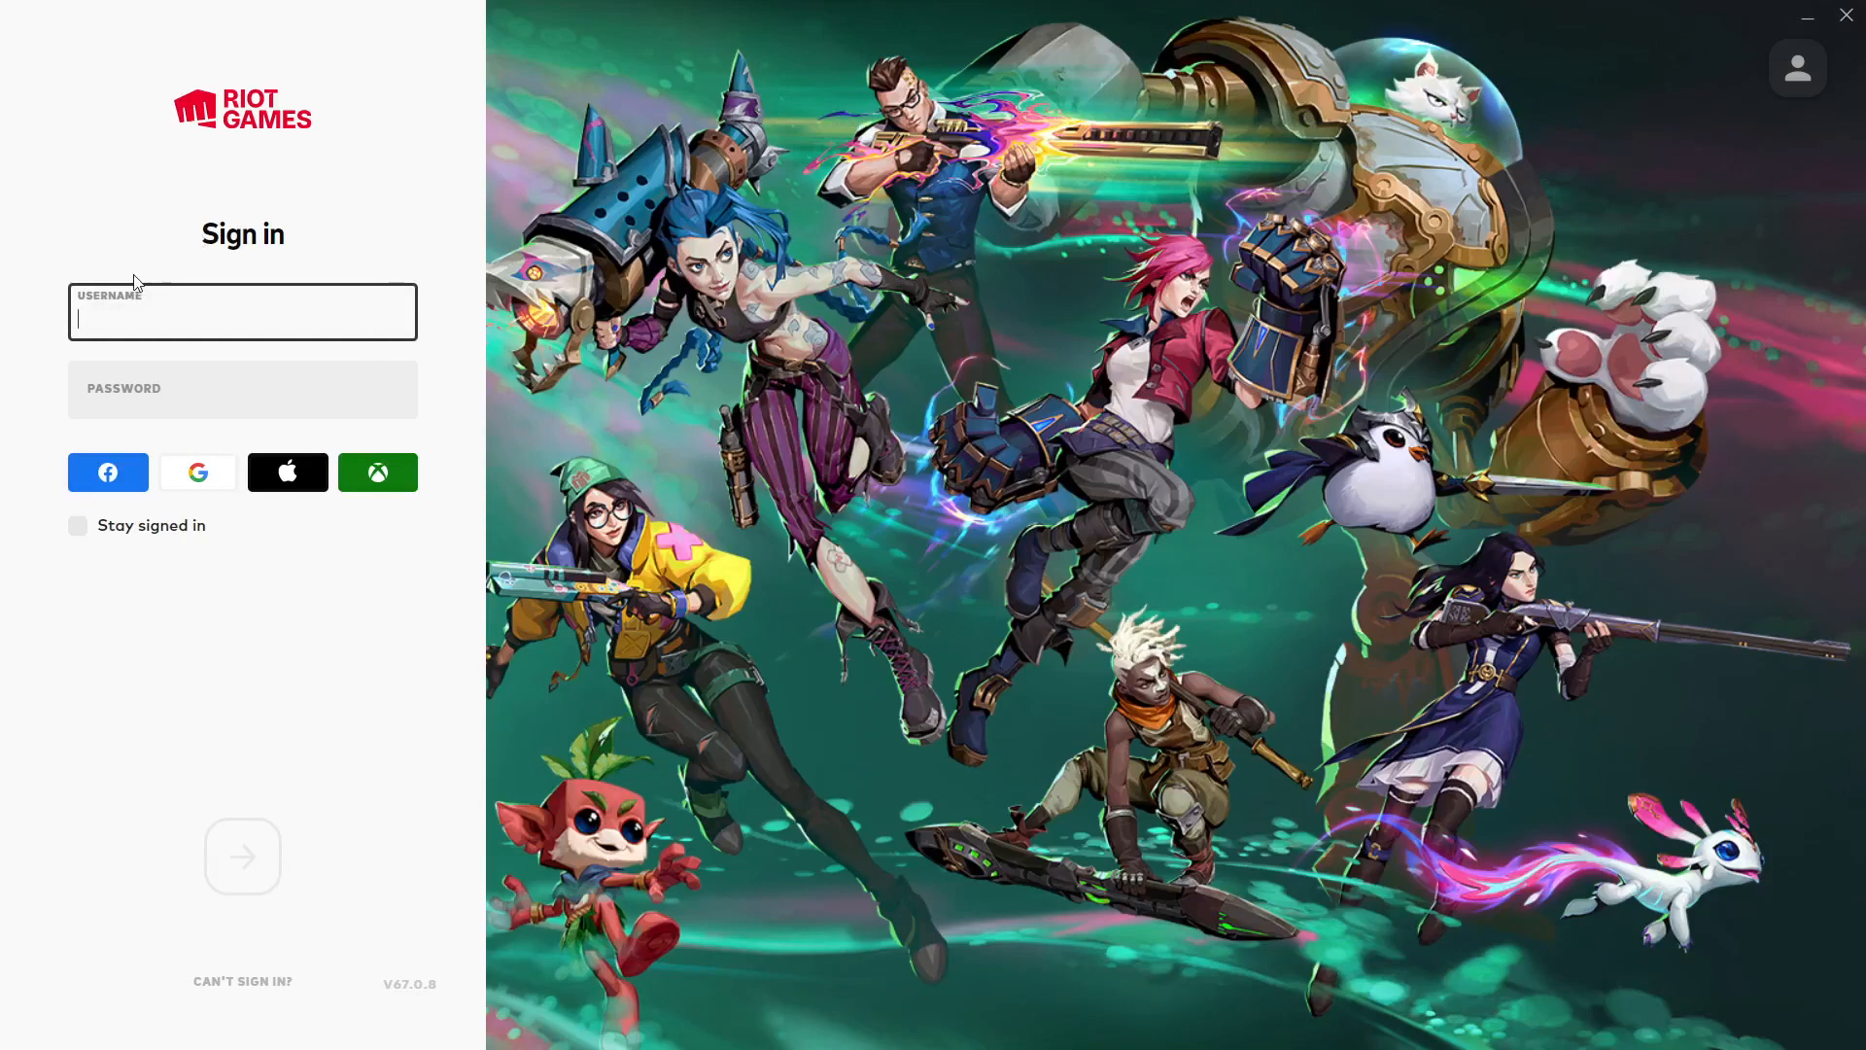
pyautogui.moveTo(6, 751)
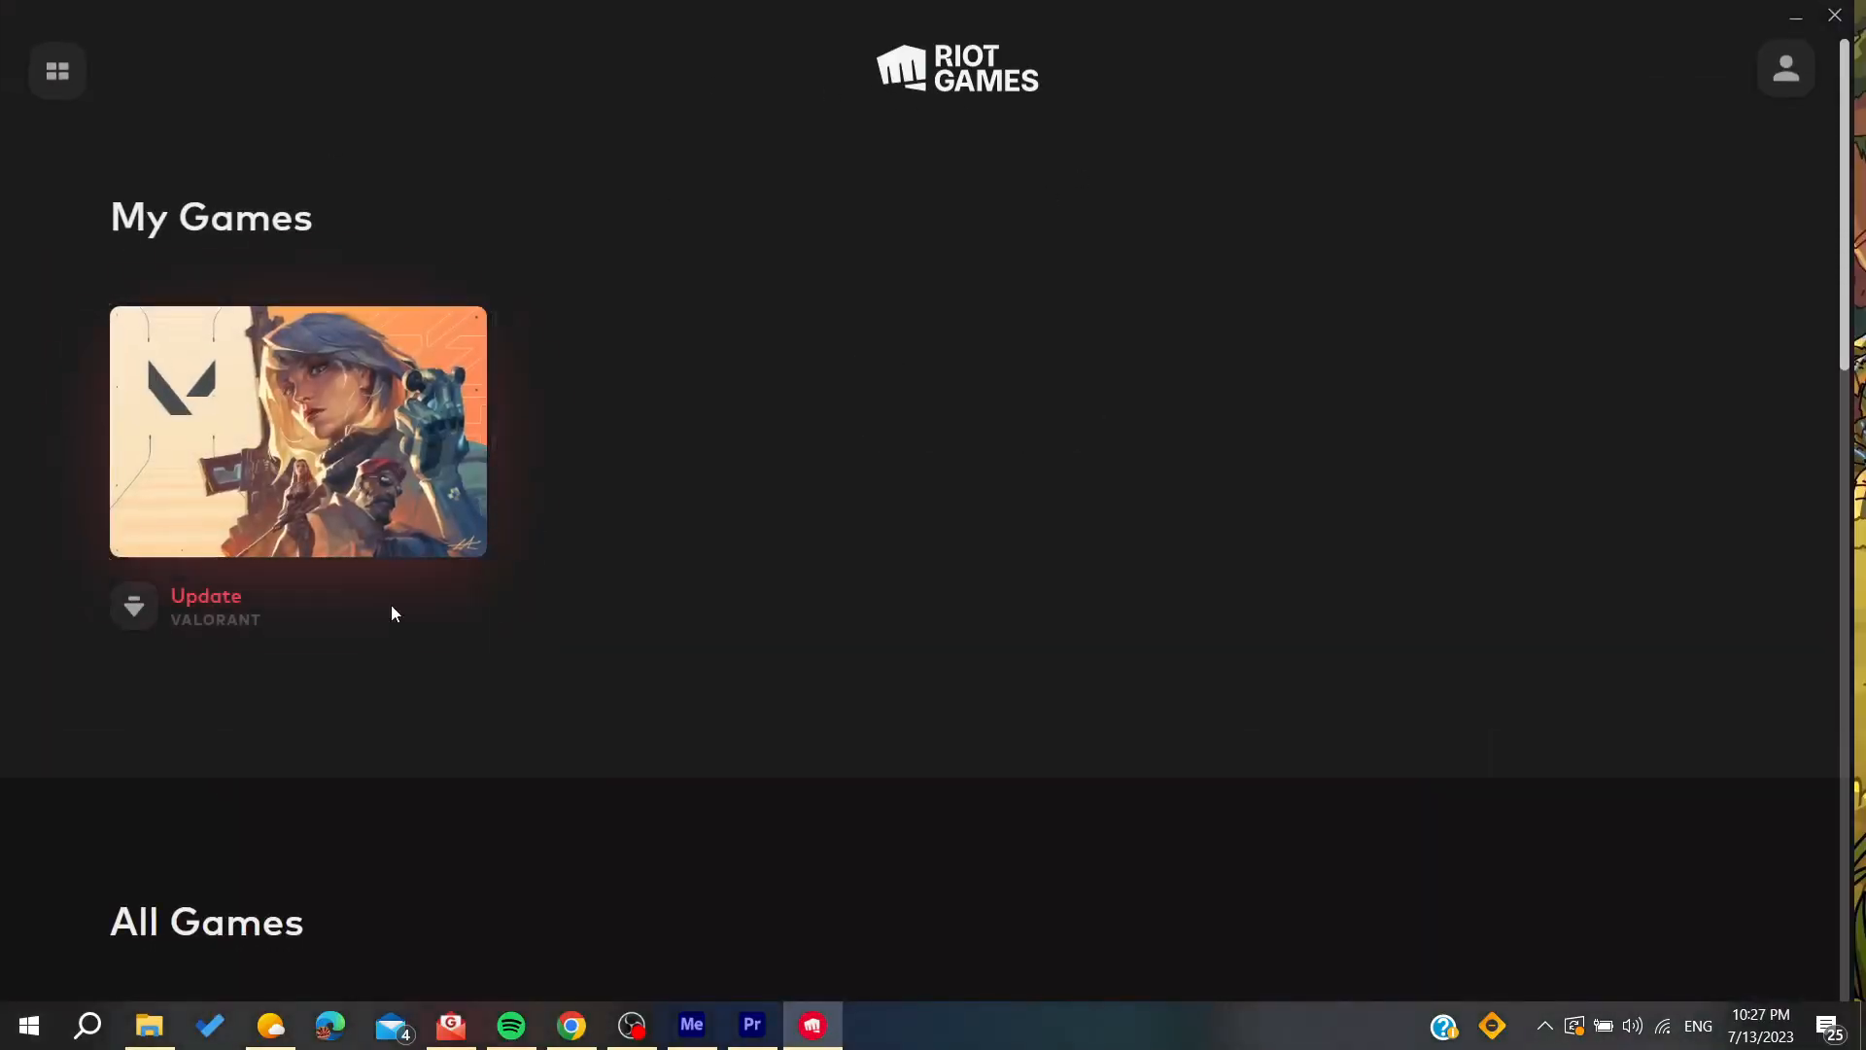
pyautogui.moveTo(476, 126)
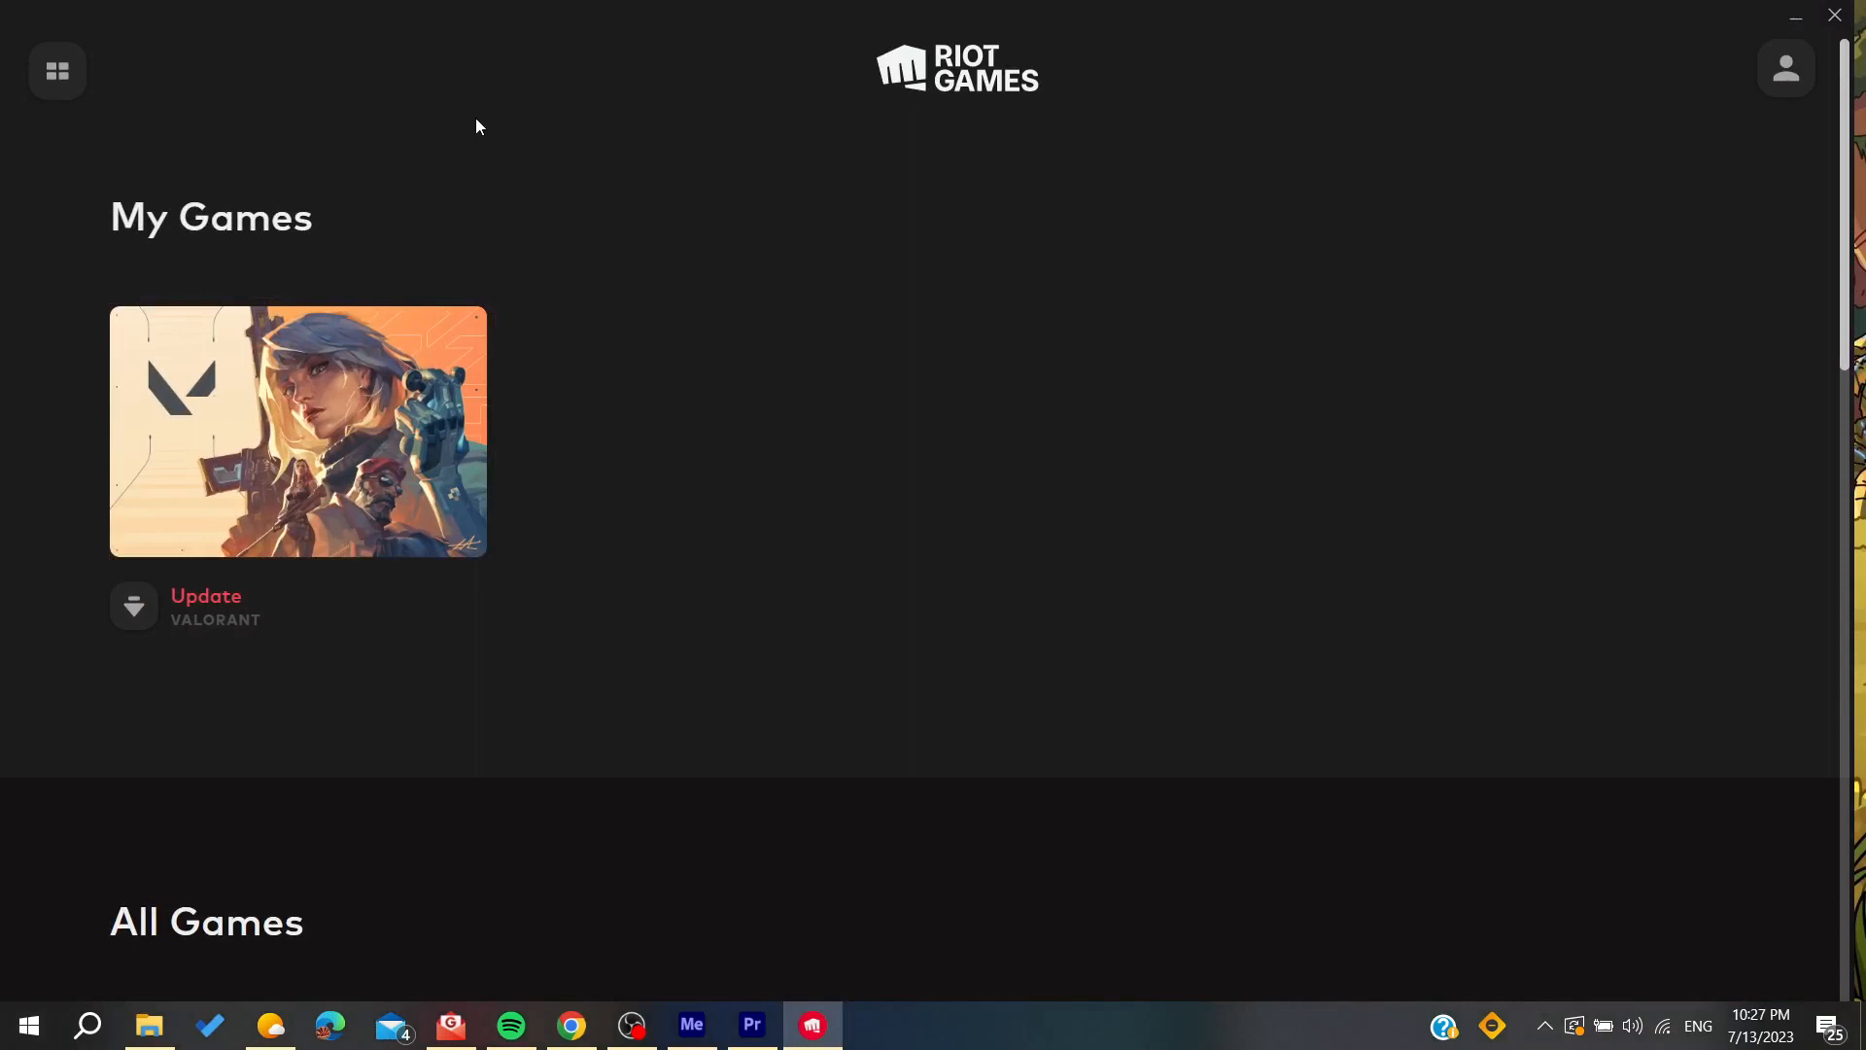
pyautogui.moveTo(303, 402)
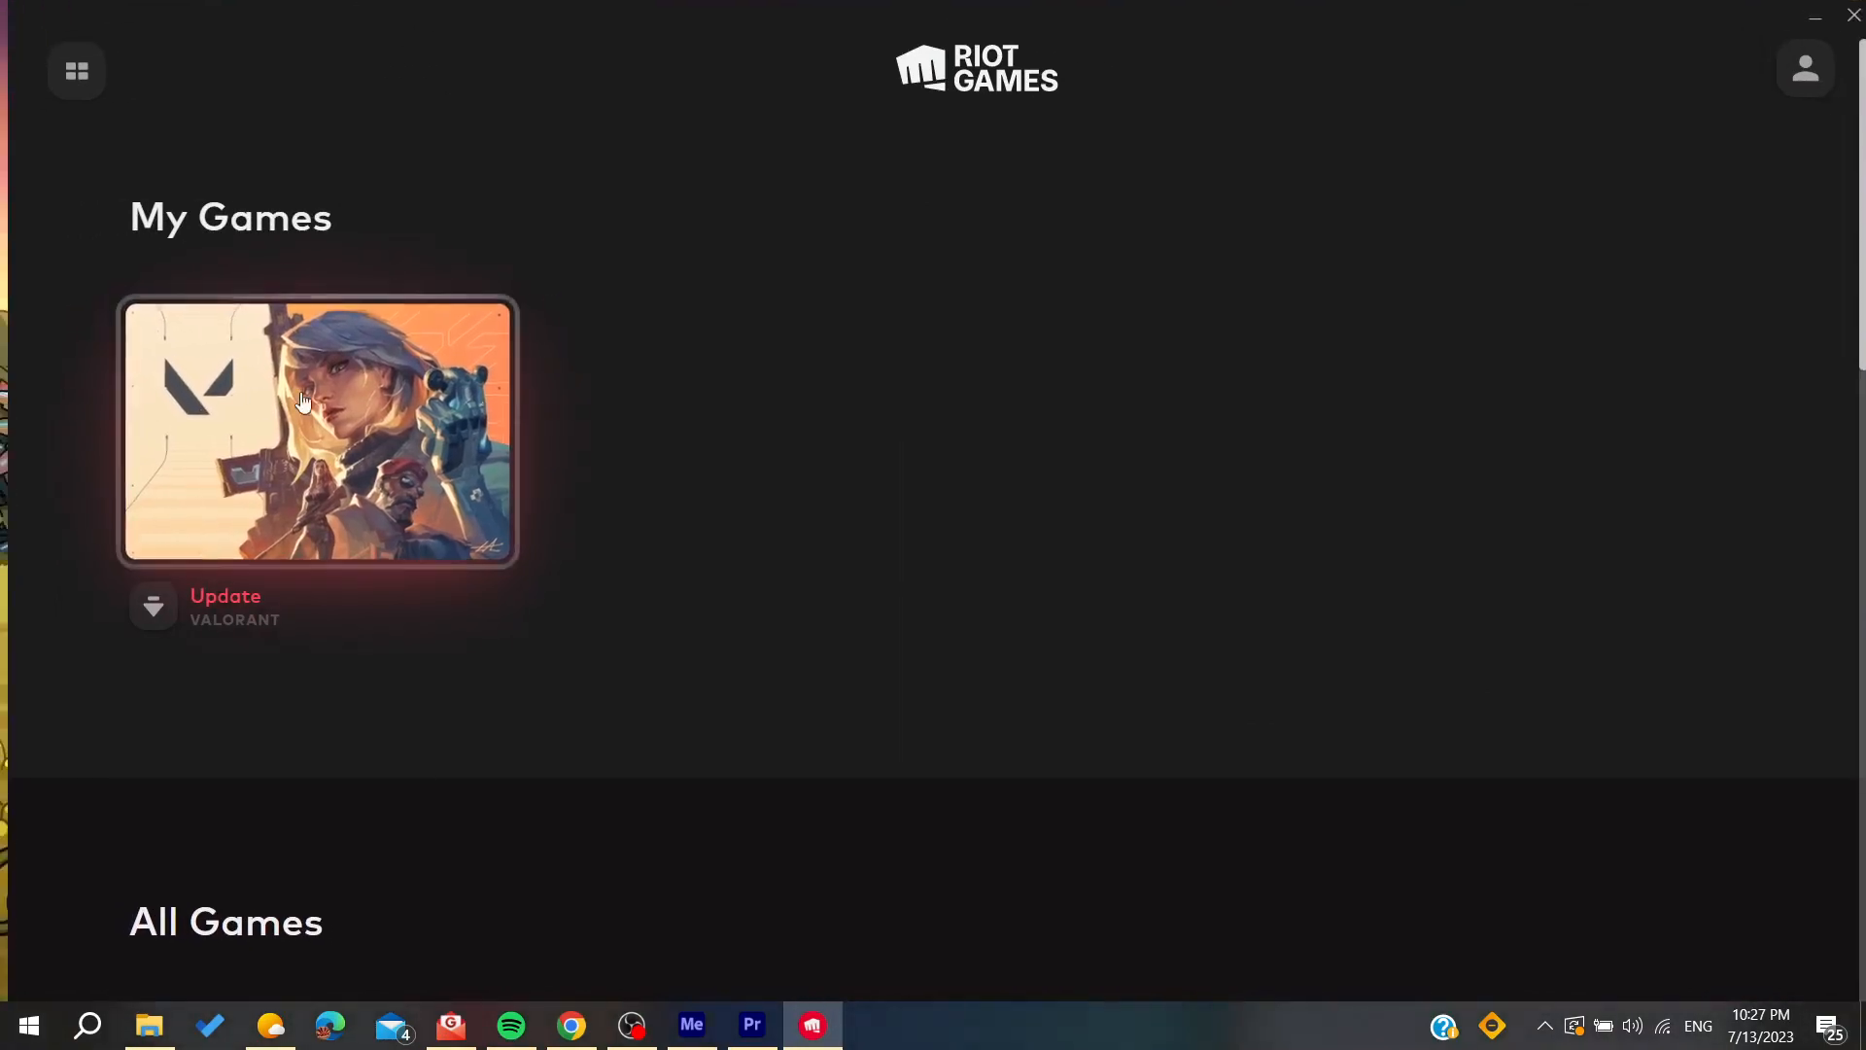
# Step: Launch VALORANT from the My Games library tile
pyautogui.click(318, 431)
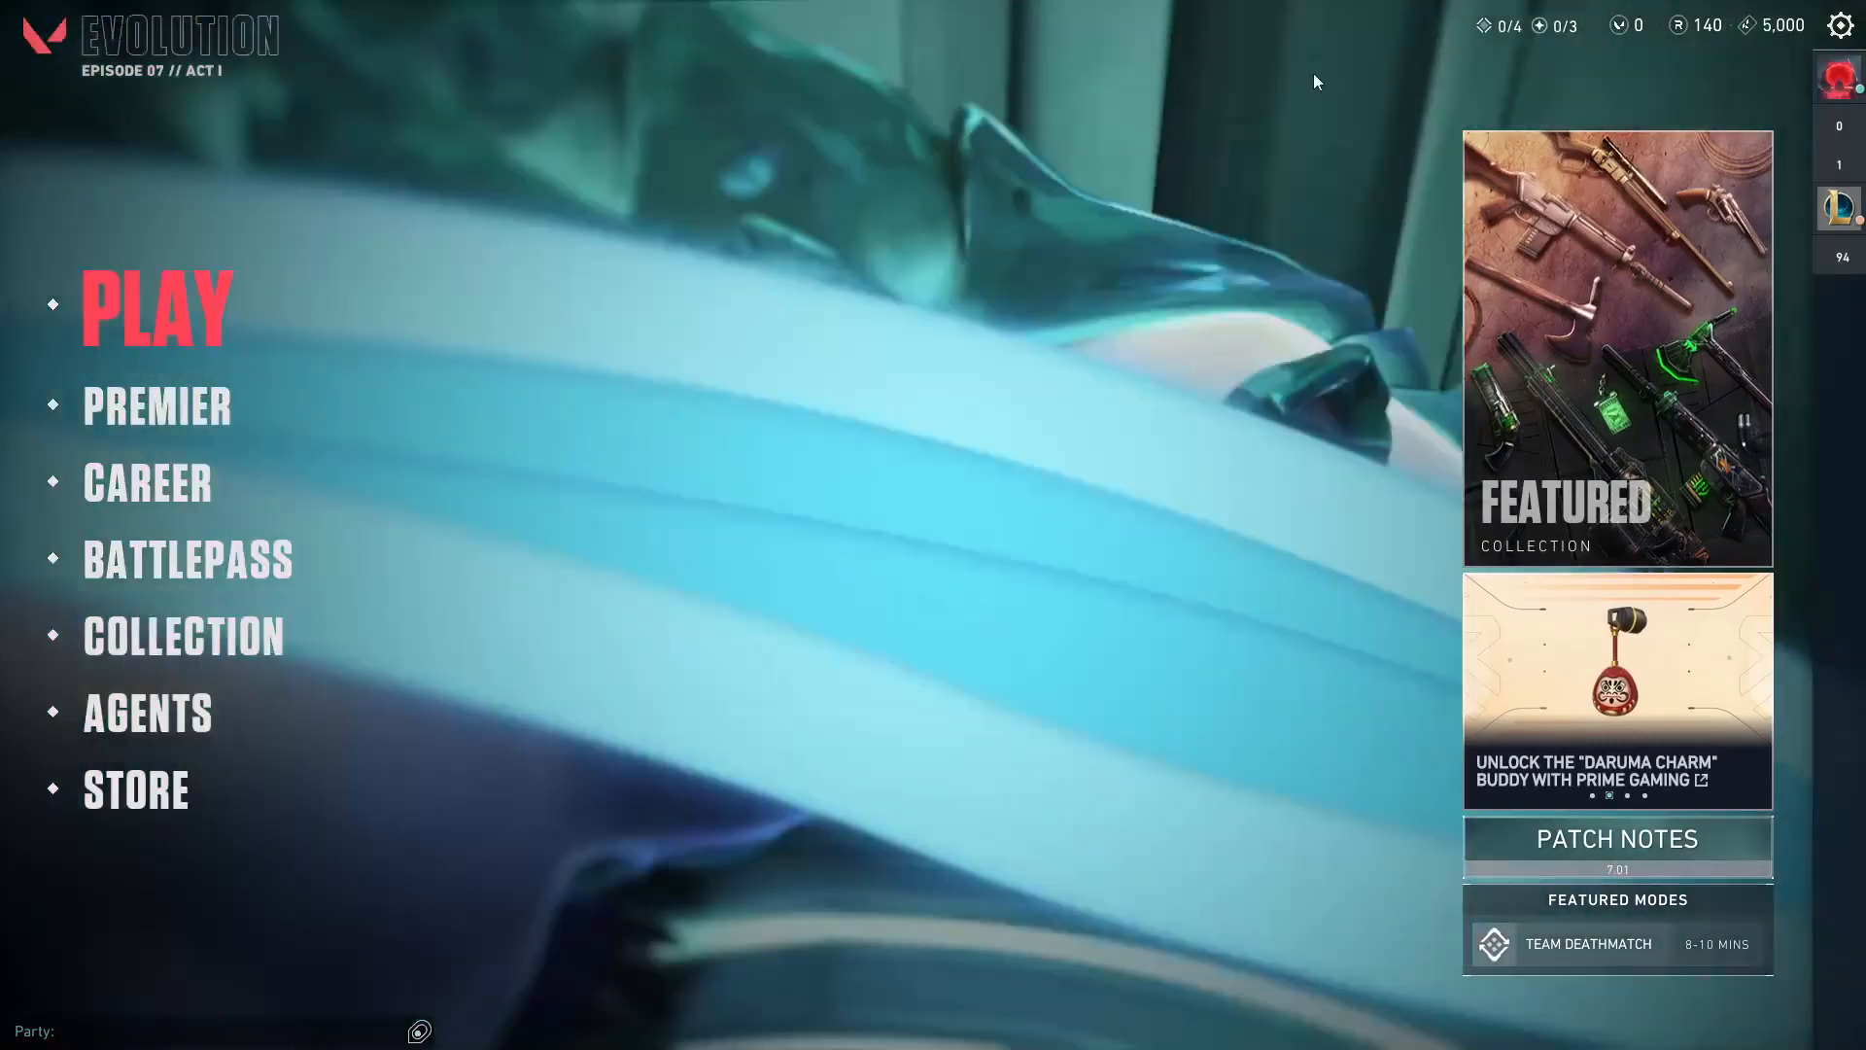
# Step: Leave the VALORANT main menu and switch to the Riot Account Management page in Chrome
pyautogui.click(1840, 26)
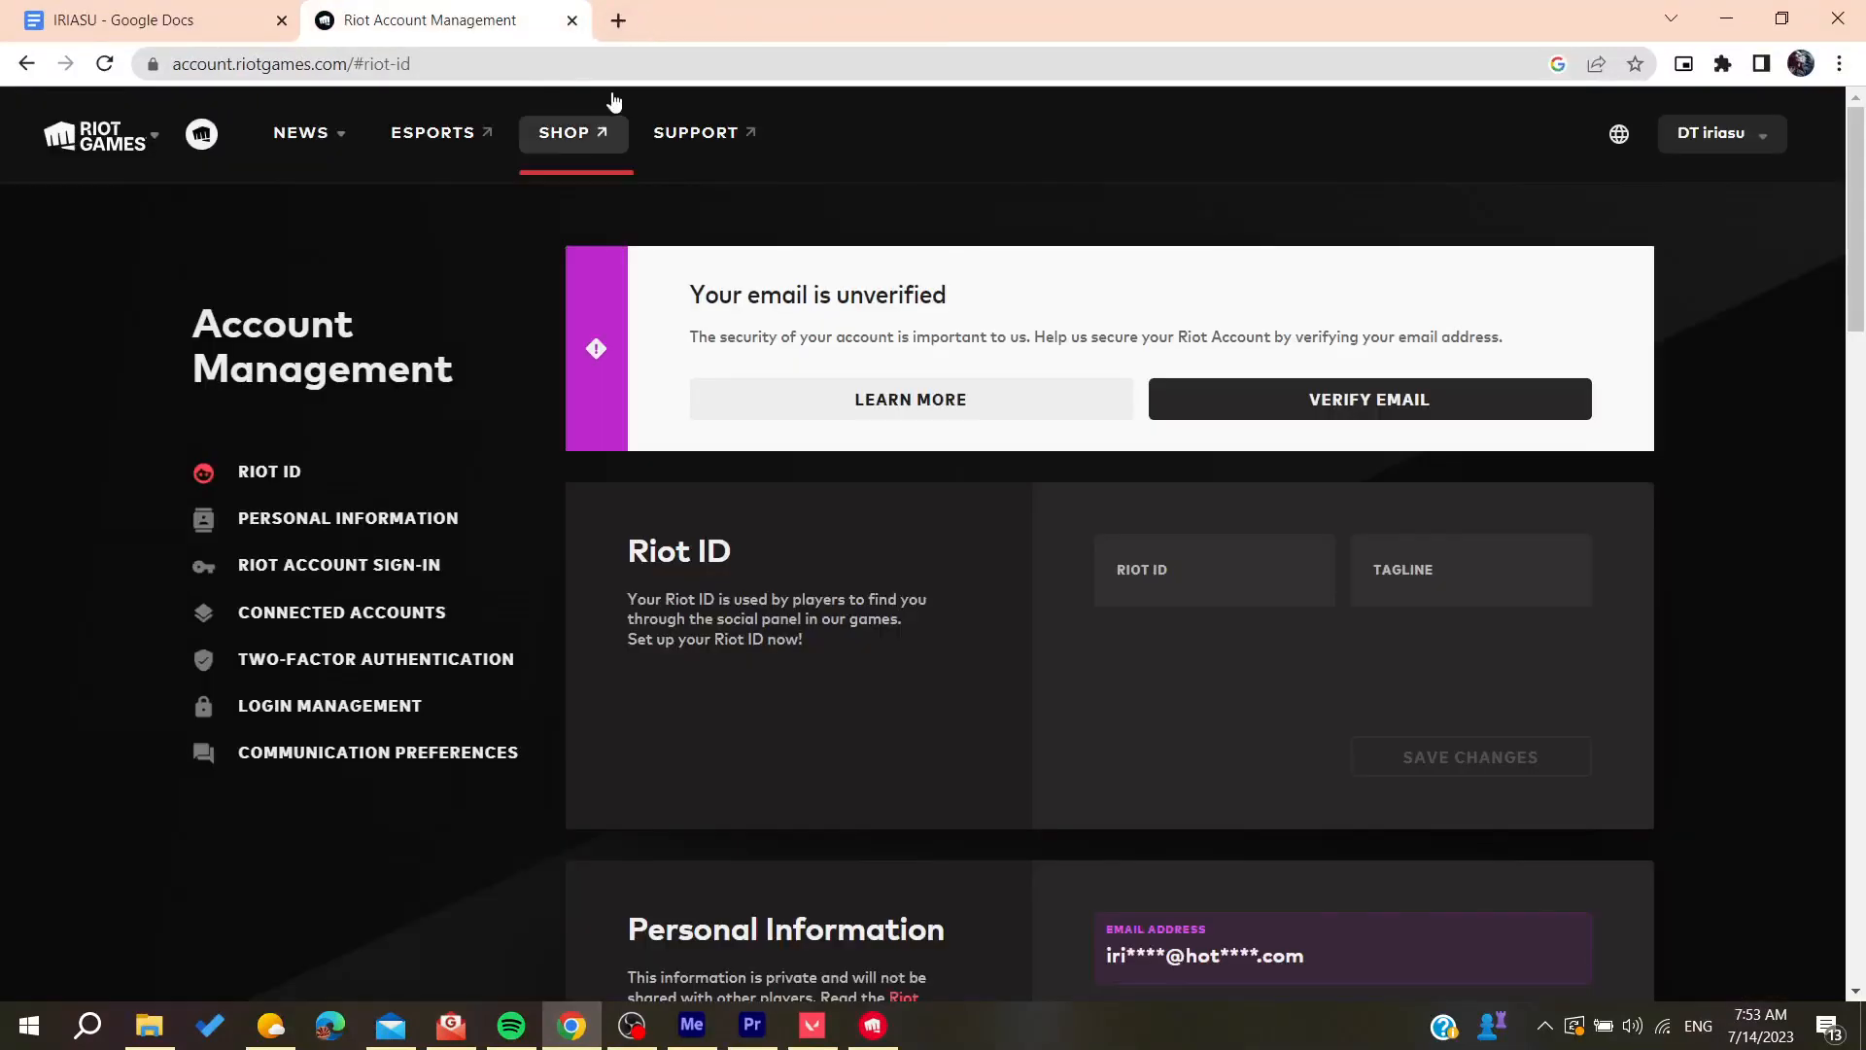
# Step: Open the VALORANT Support site from the SUPPORT link in the Riot Games header
pyautogui.click(694, 133)
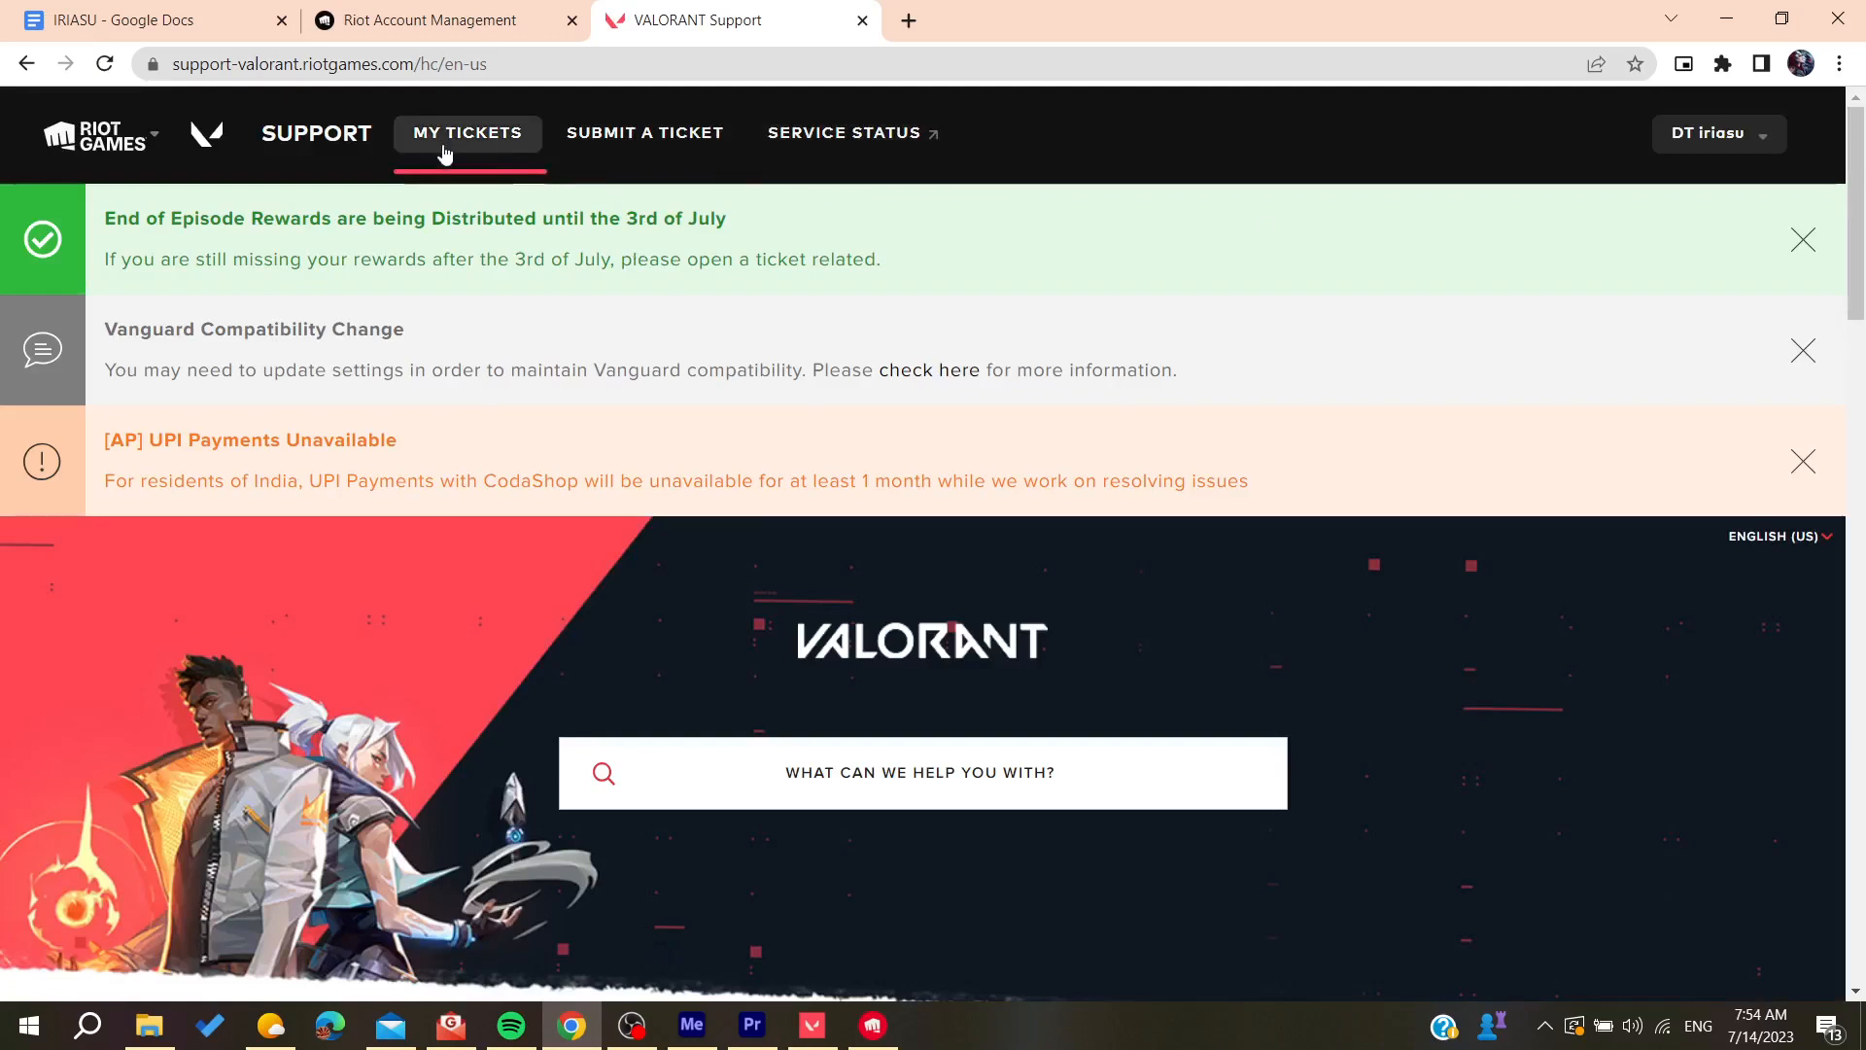
pyautogui.moveTo(890, 746)
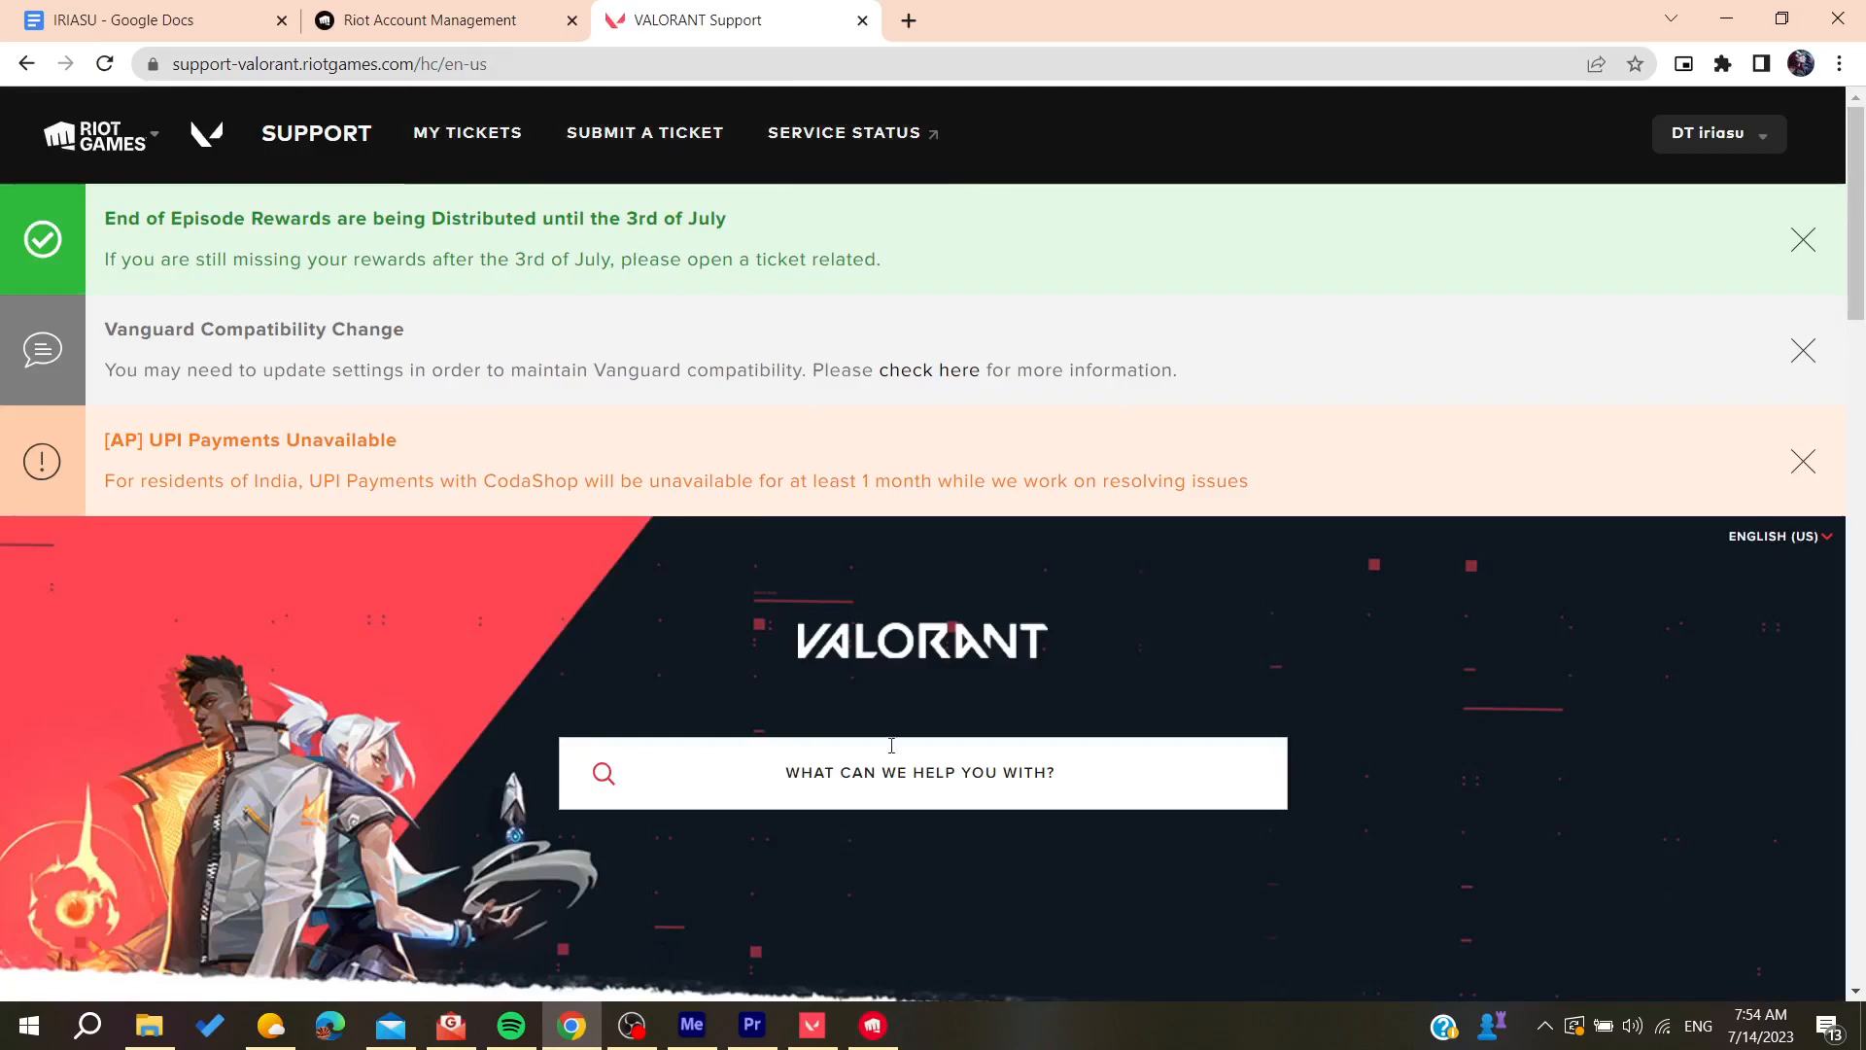
# Step: Search the support help centre for 'change region' to find the region-of-residence article
pyautogui.write('change re')
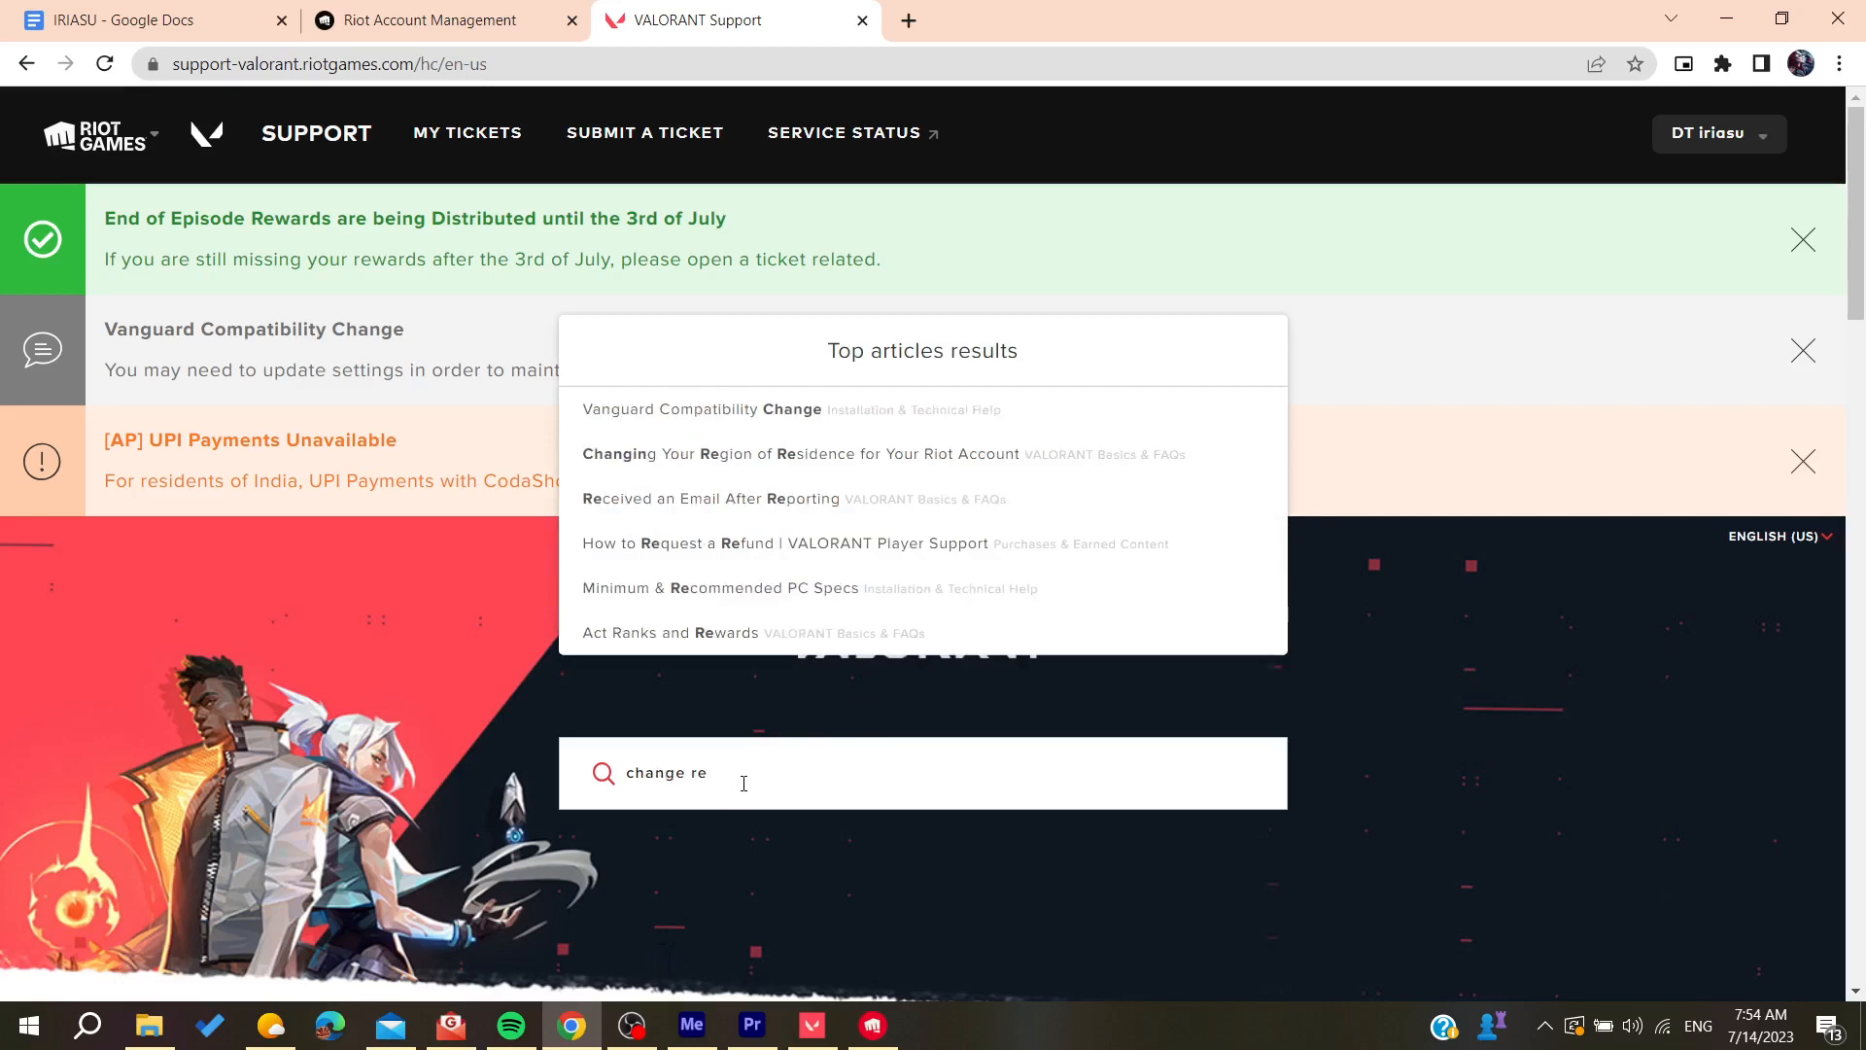
pyautogui.moveTo(719, 465)
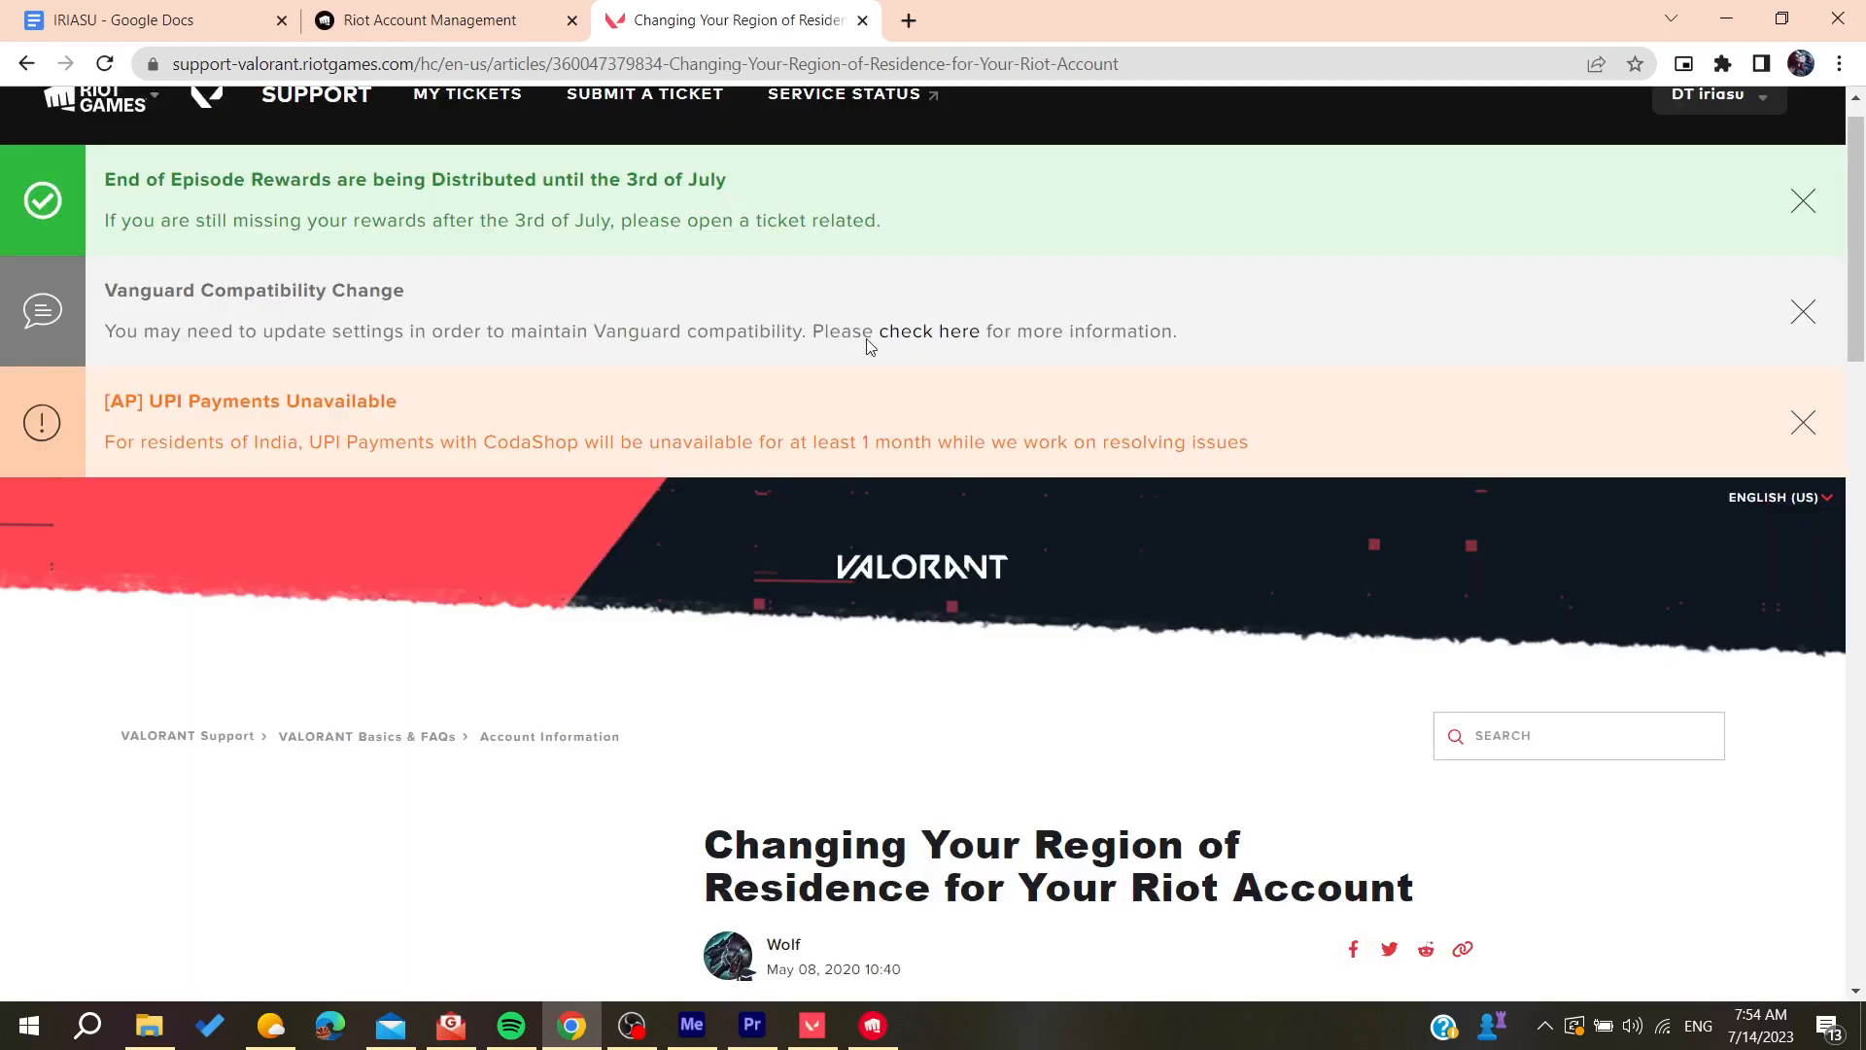
# Step: Log in from the region-change article, then close the support tab
pyautogui.scroll(-3)
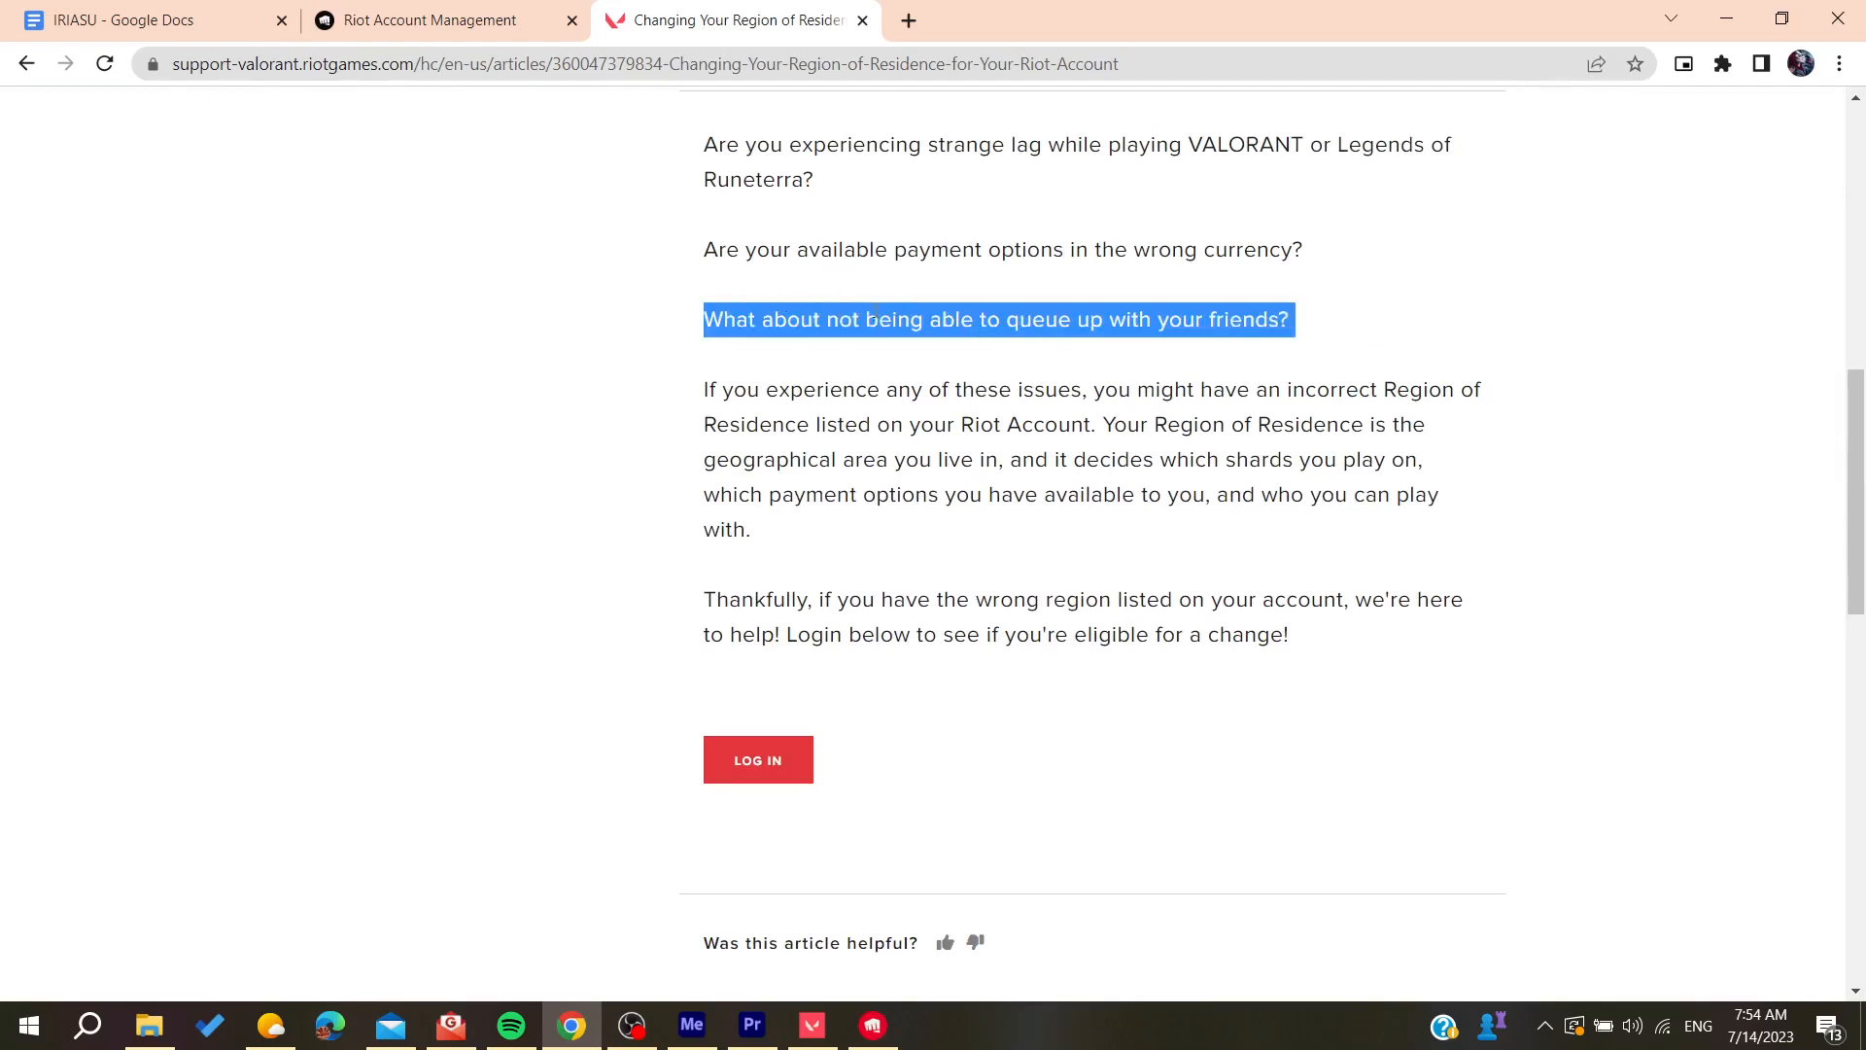
pyautogui.click(757, 759)
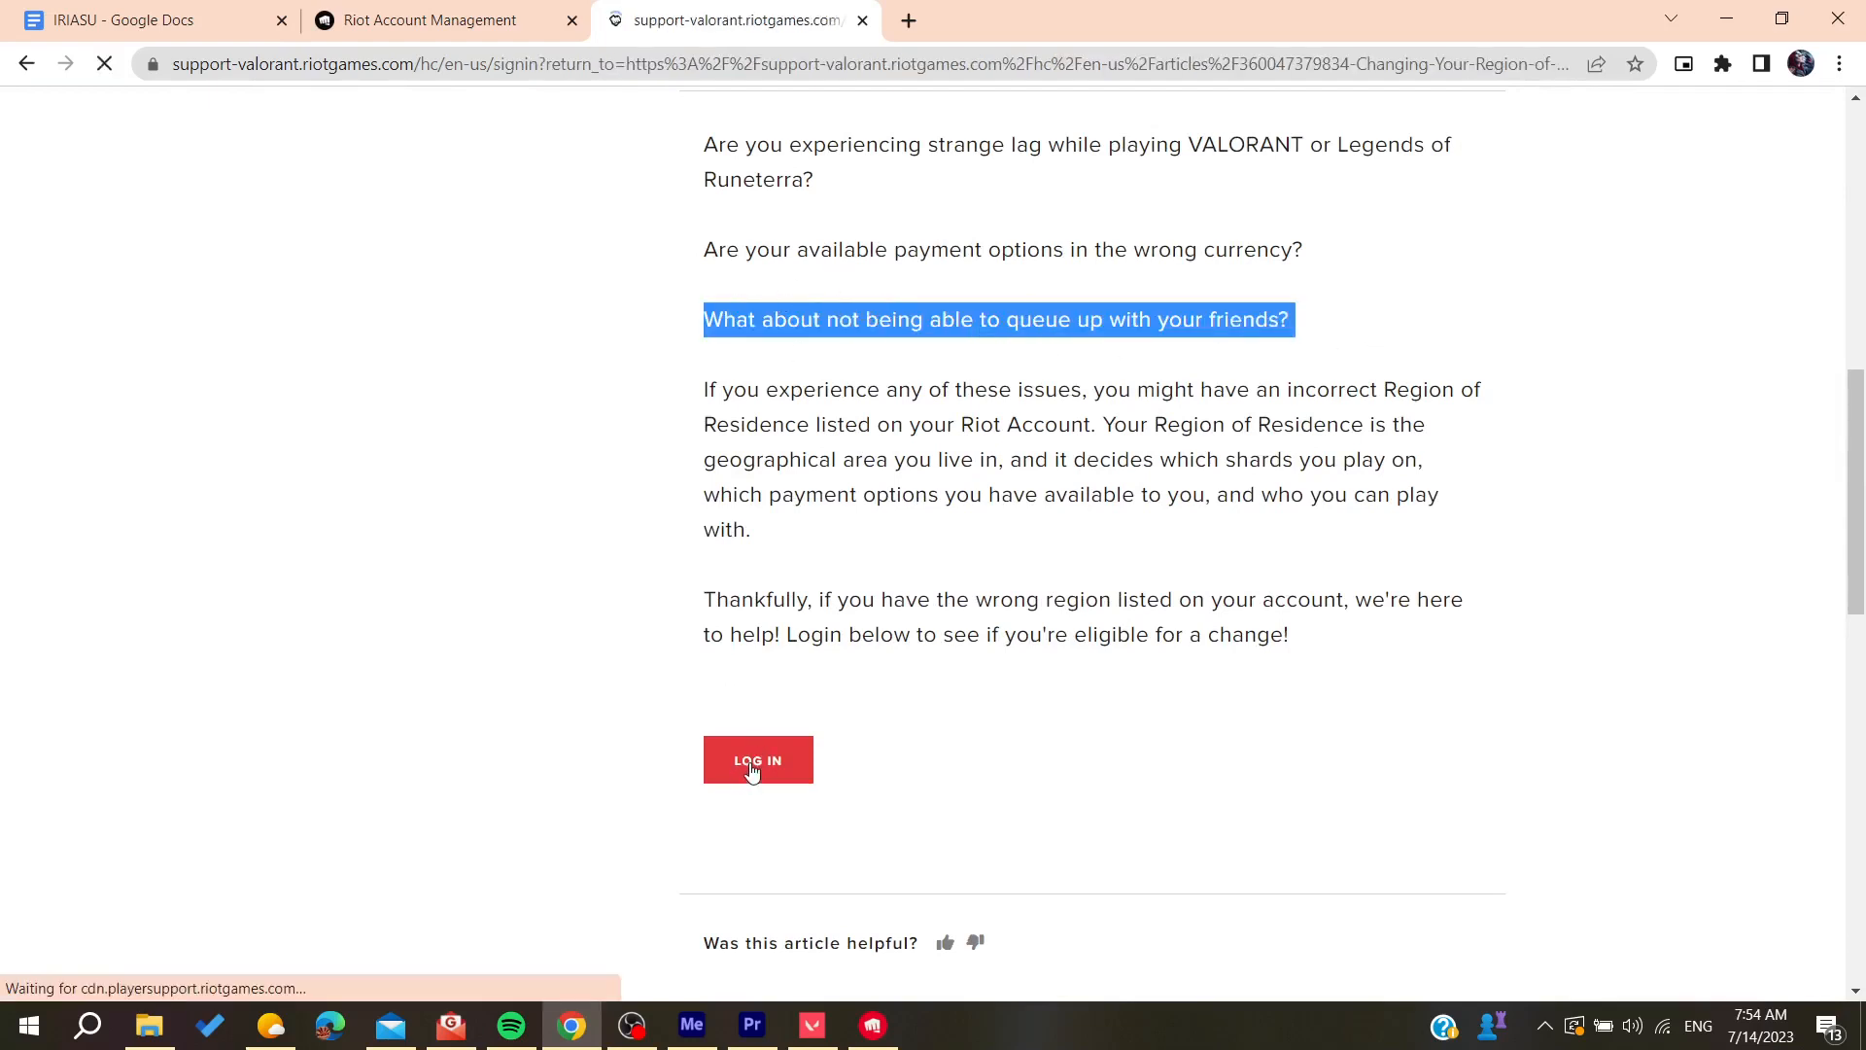
pyautogui.click(757, 759)
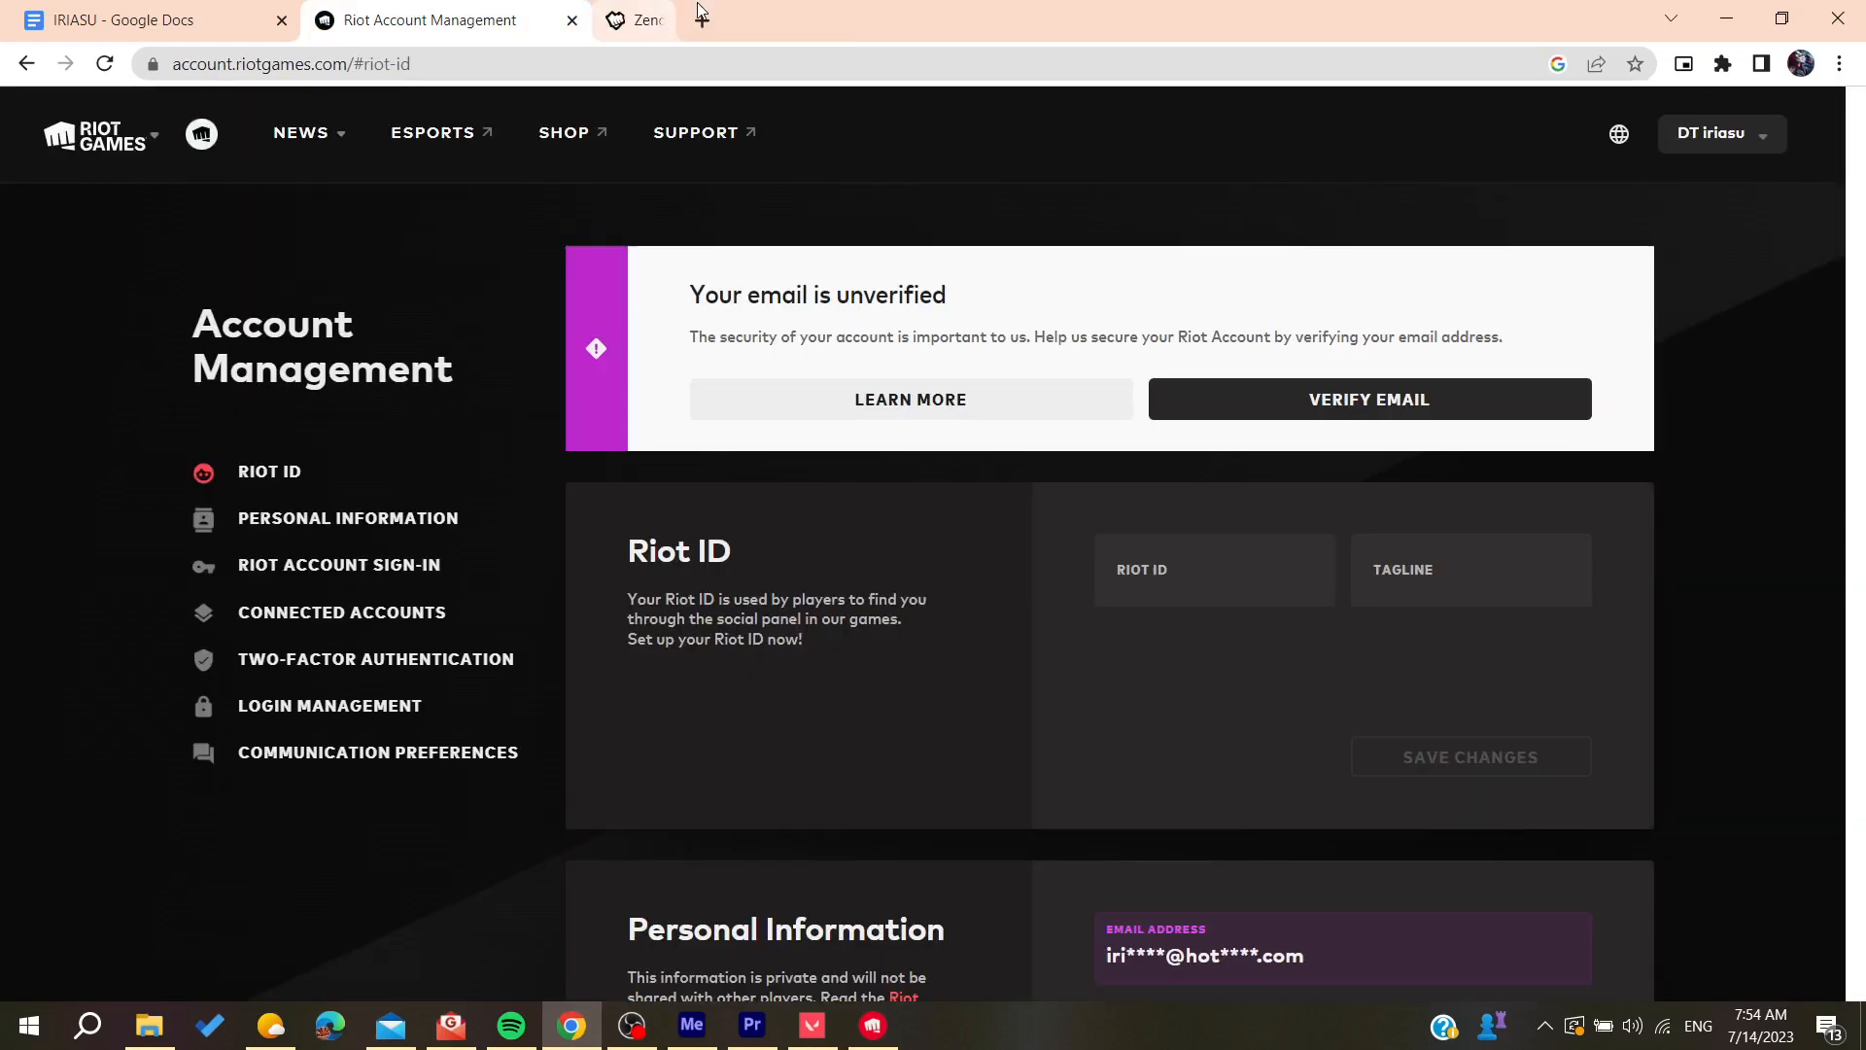
pyautogui.click(571, 20)
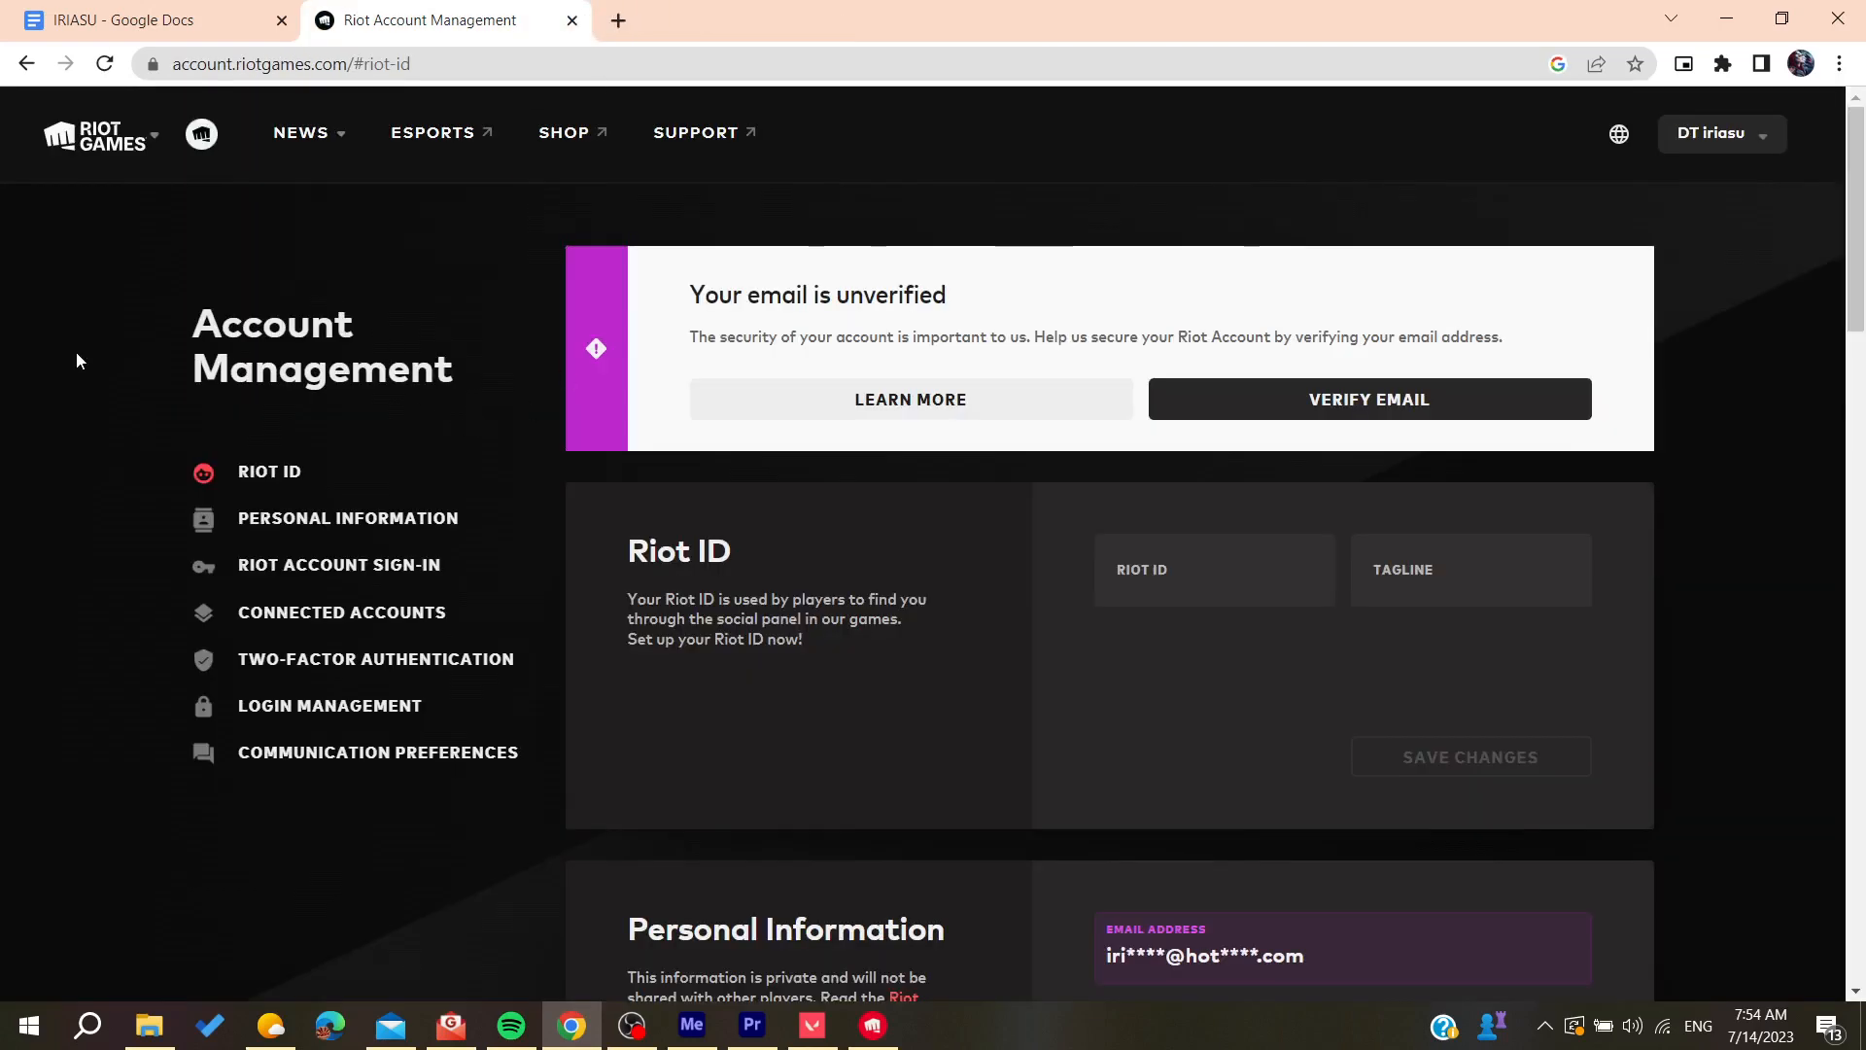